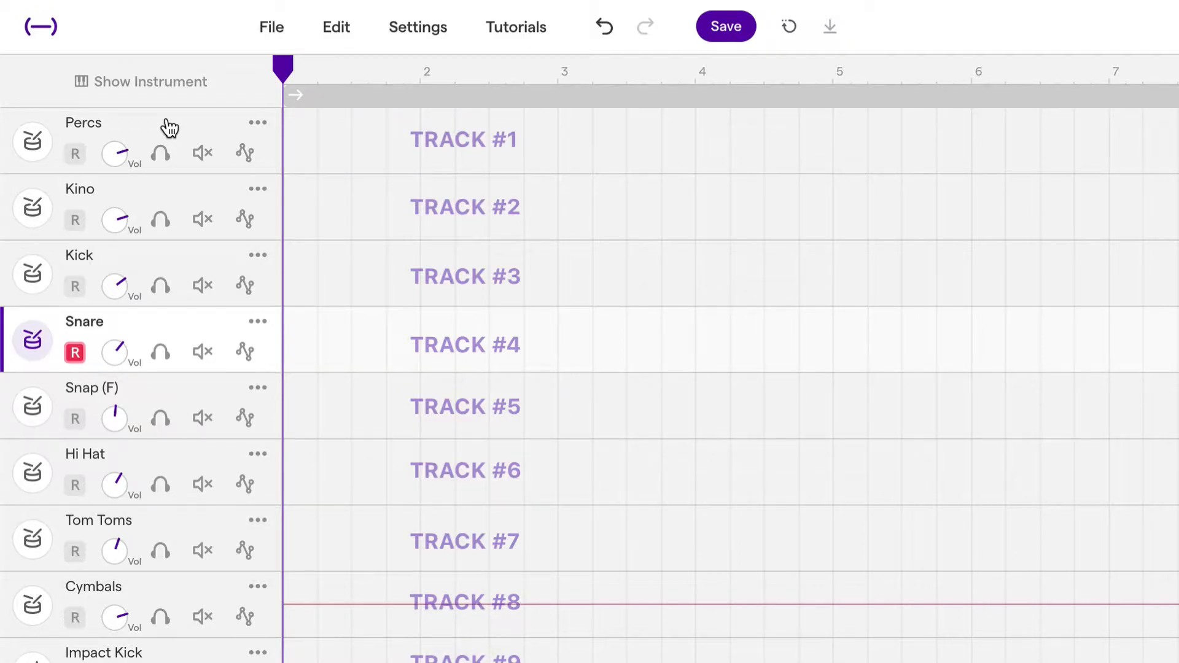
# Step: Scroll around the Navigation Demo arrangement and click in the bottom transport area
pyautogui.scroll(-3)
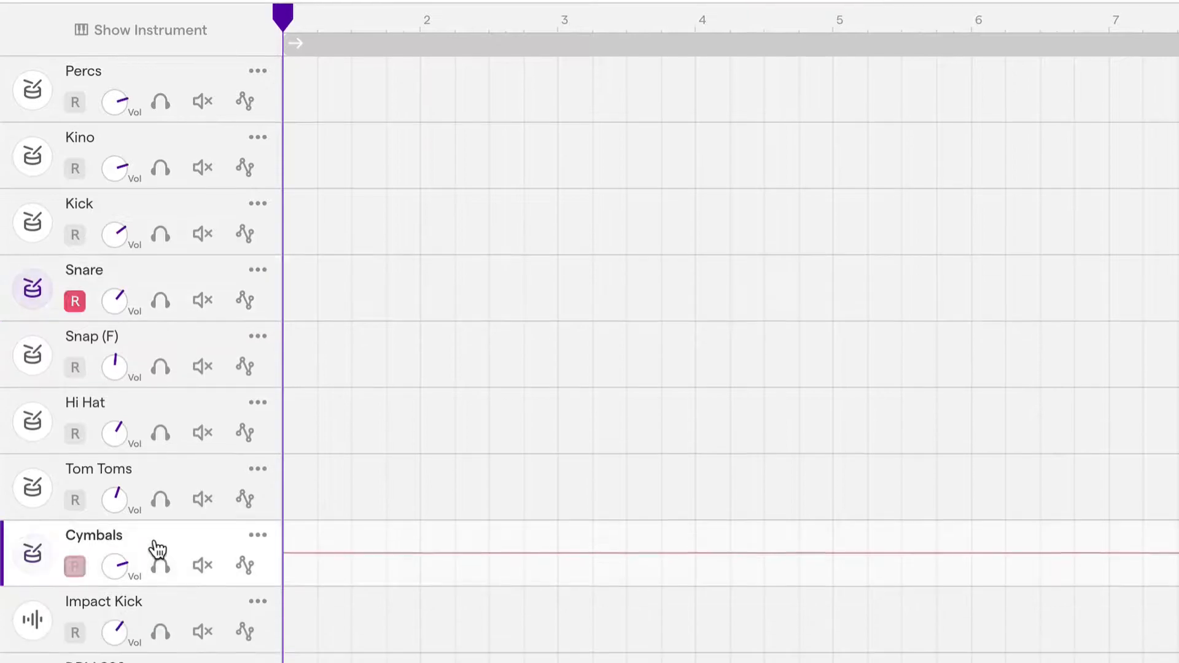
pyautogui.scroll(-3)
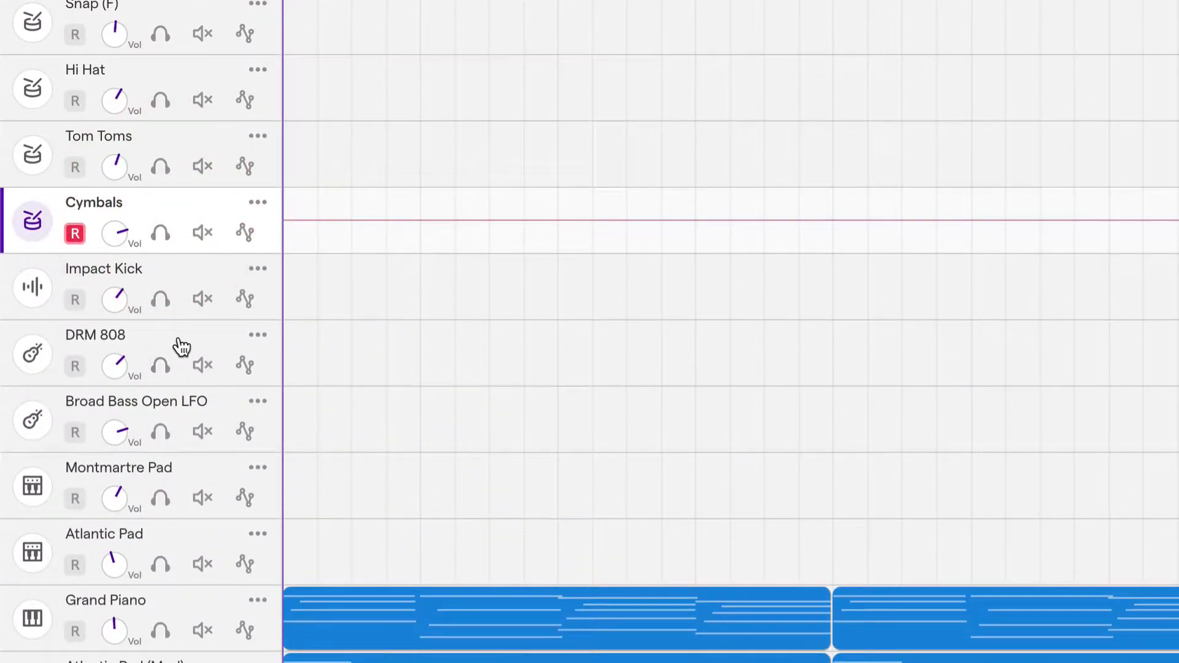
pyautogui.moveTo(171, 478)
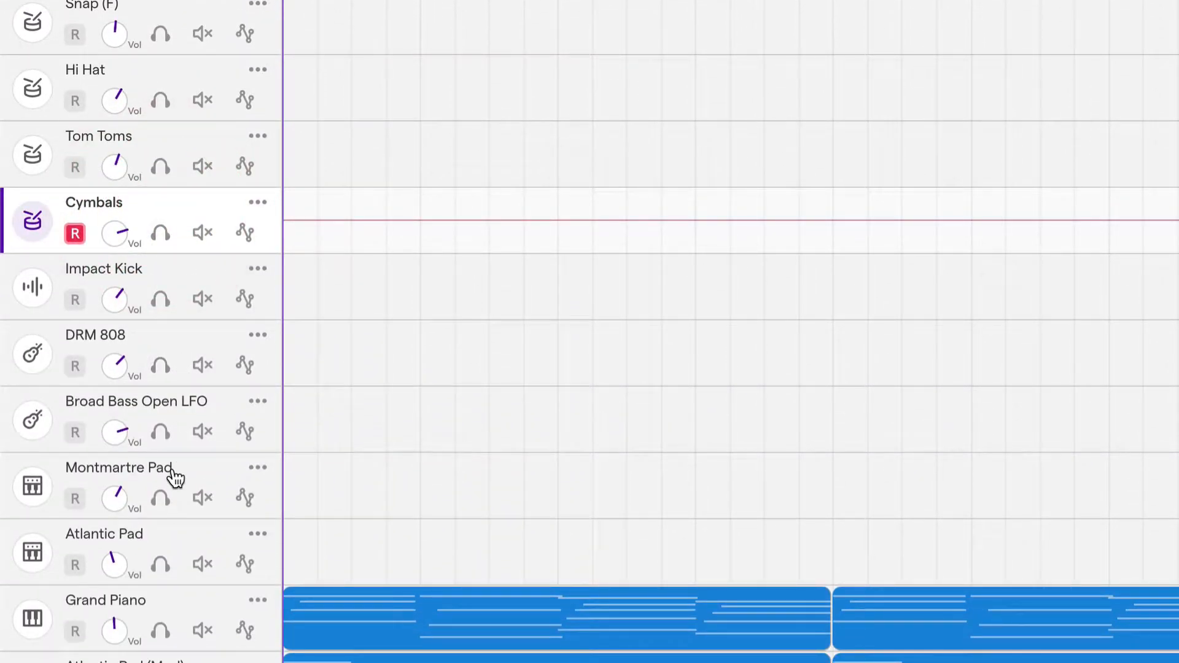
pyautogui.scroll(3)
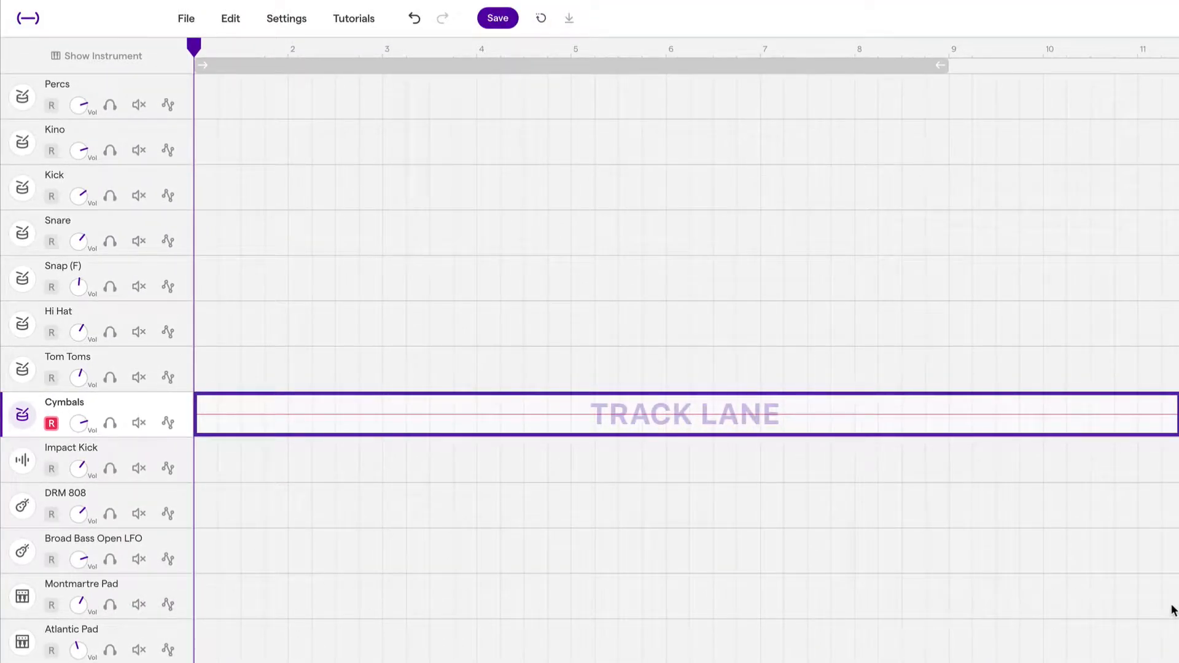
pyautogui.moveTo(1134, 612)
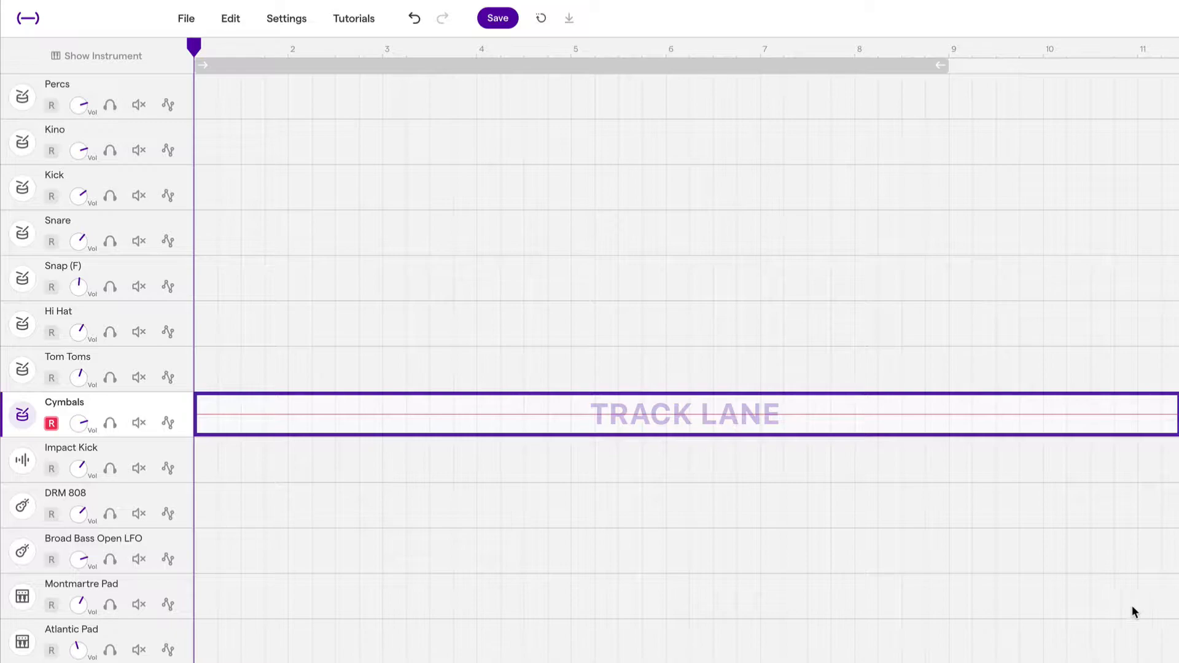
pyautogui.scroll(-3)
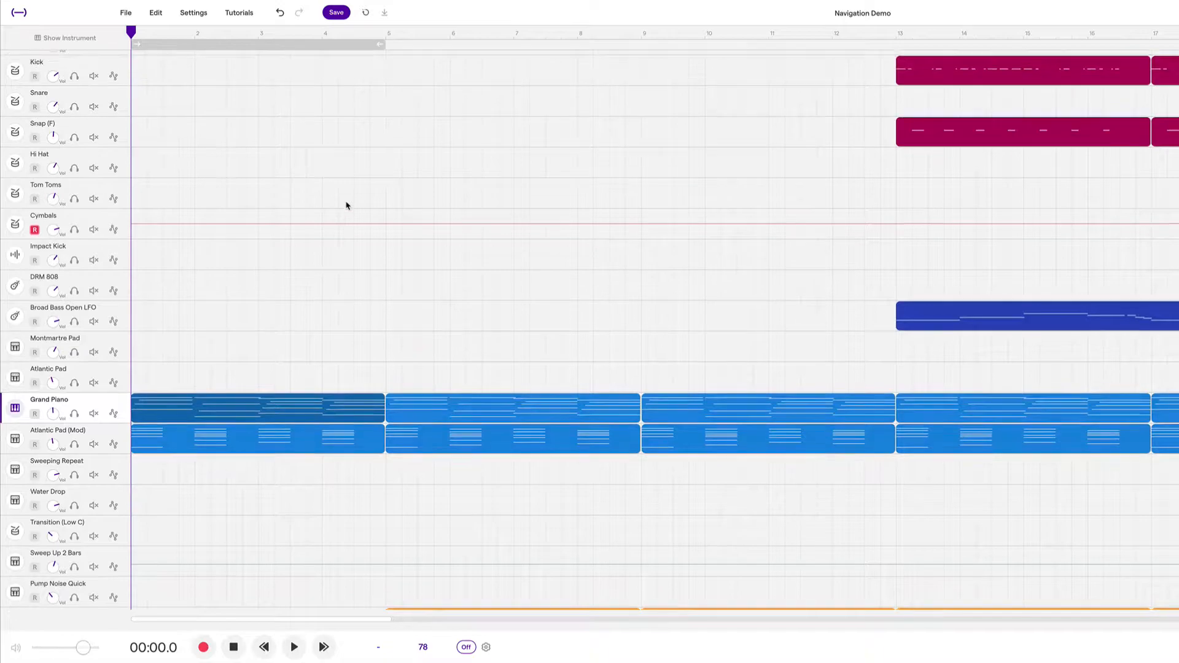
pyautogui.scroll(3)
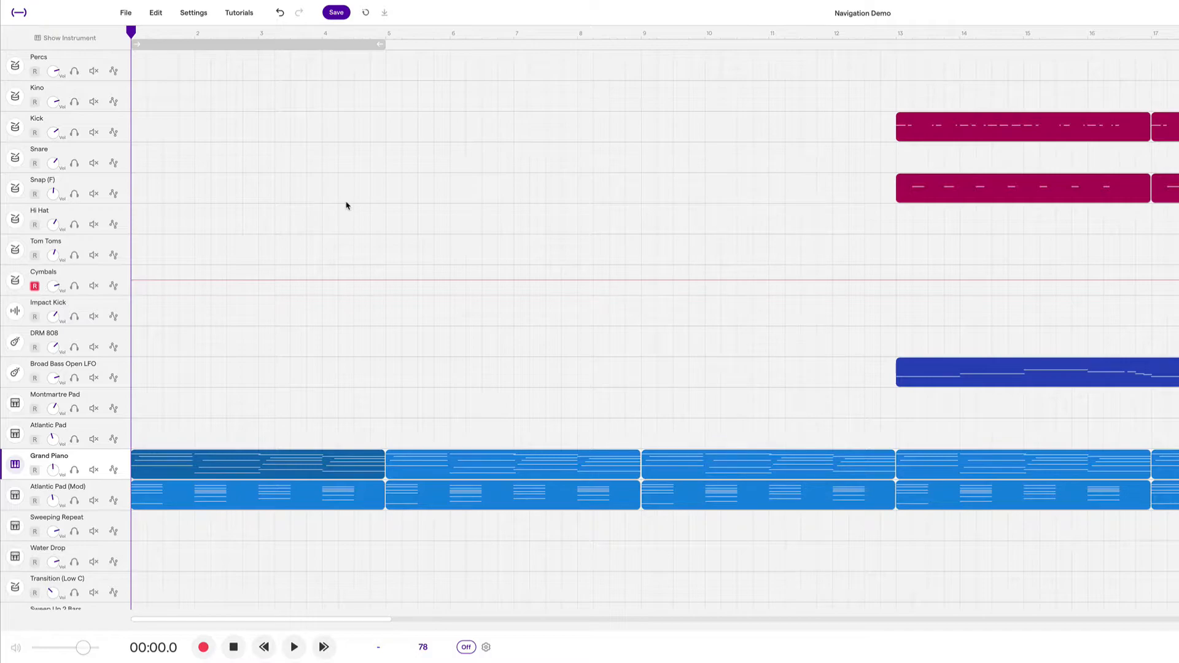
pyautogui.moveTo(342, 452)
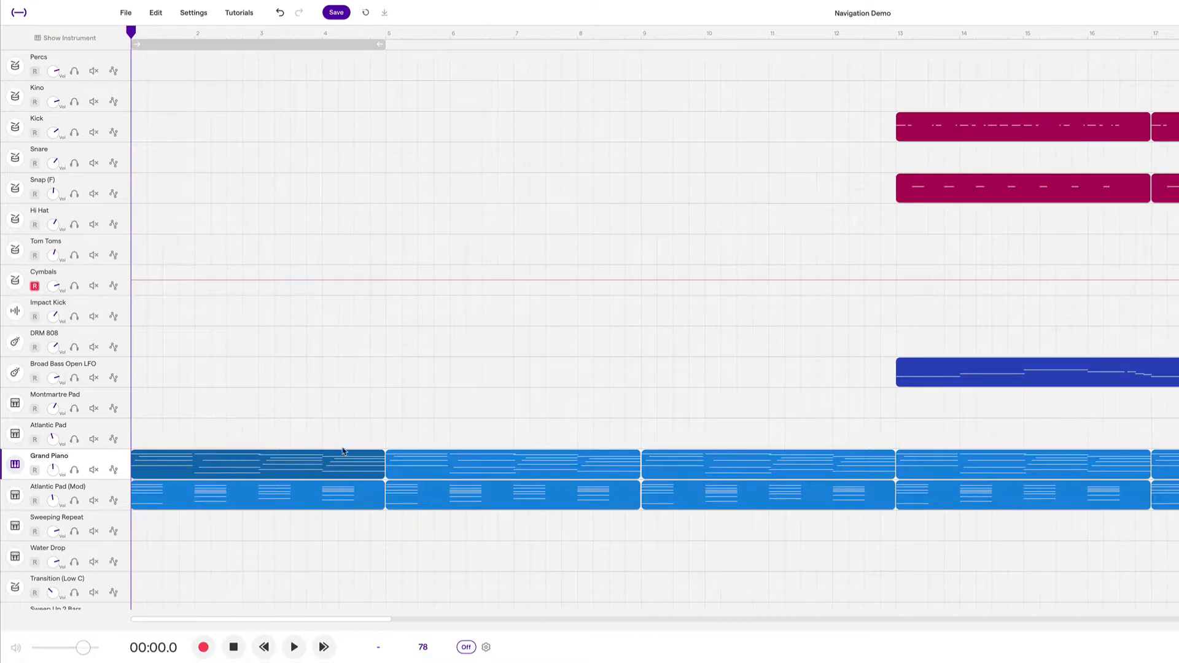
pyautogui.click(294, 647)
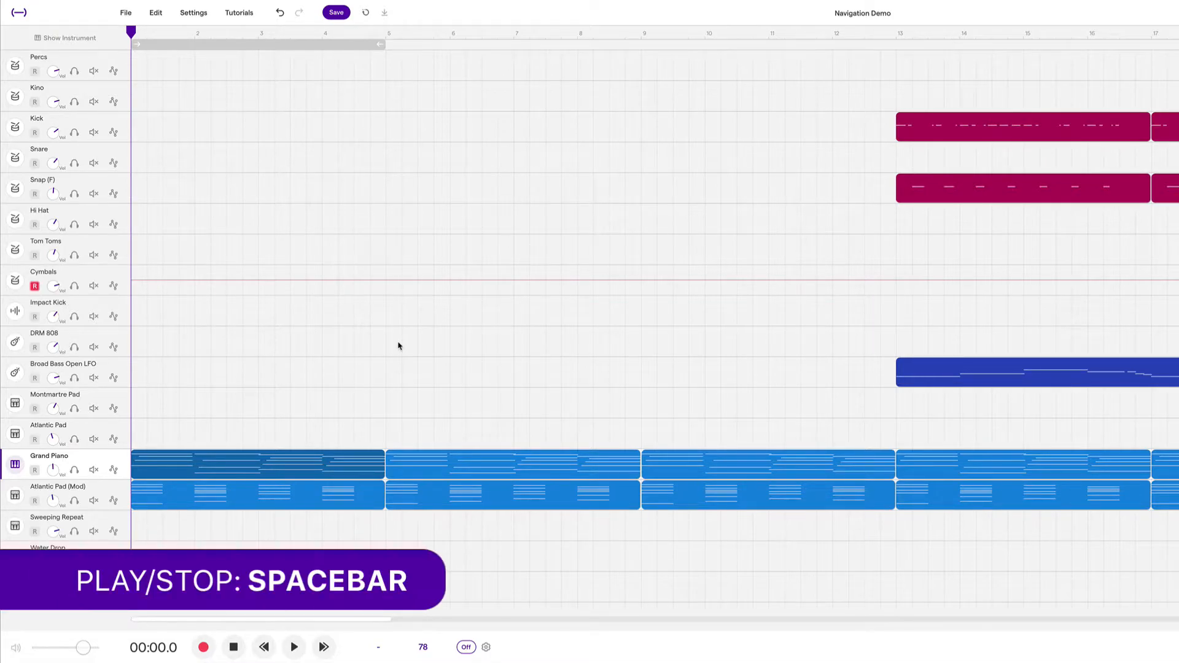
# Step: Start playback with Space and stop it once the playhead passes bar 3
pyautogui.press('space')
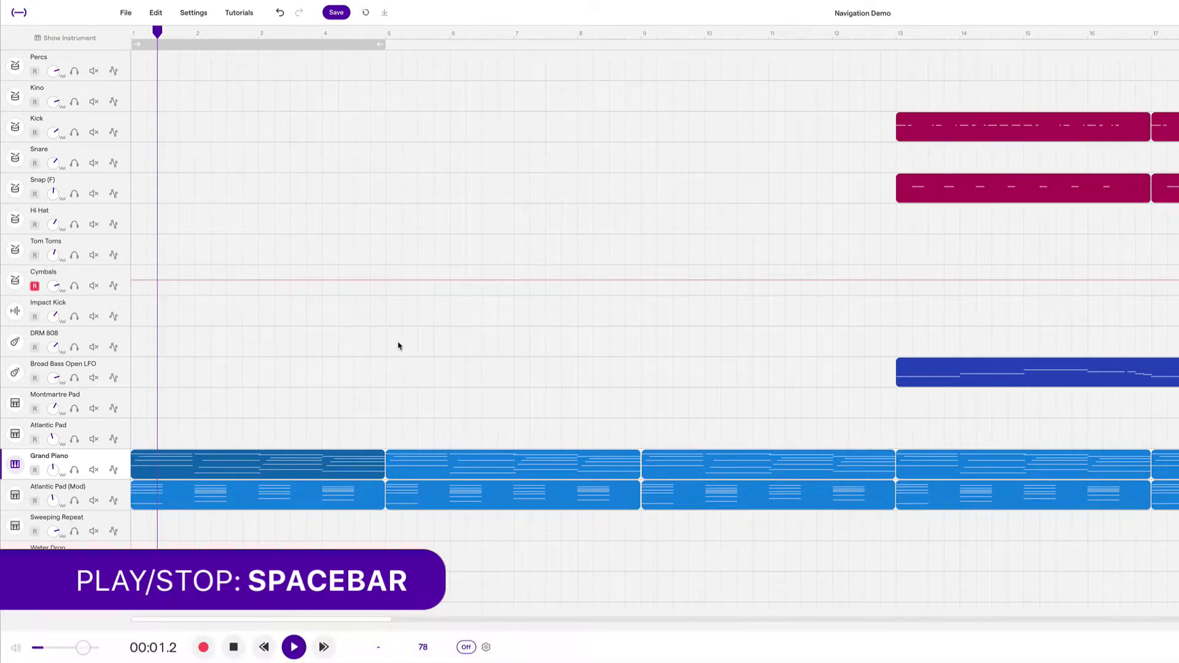
pyautogui.press('space')
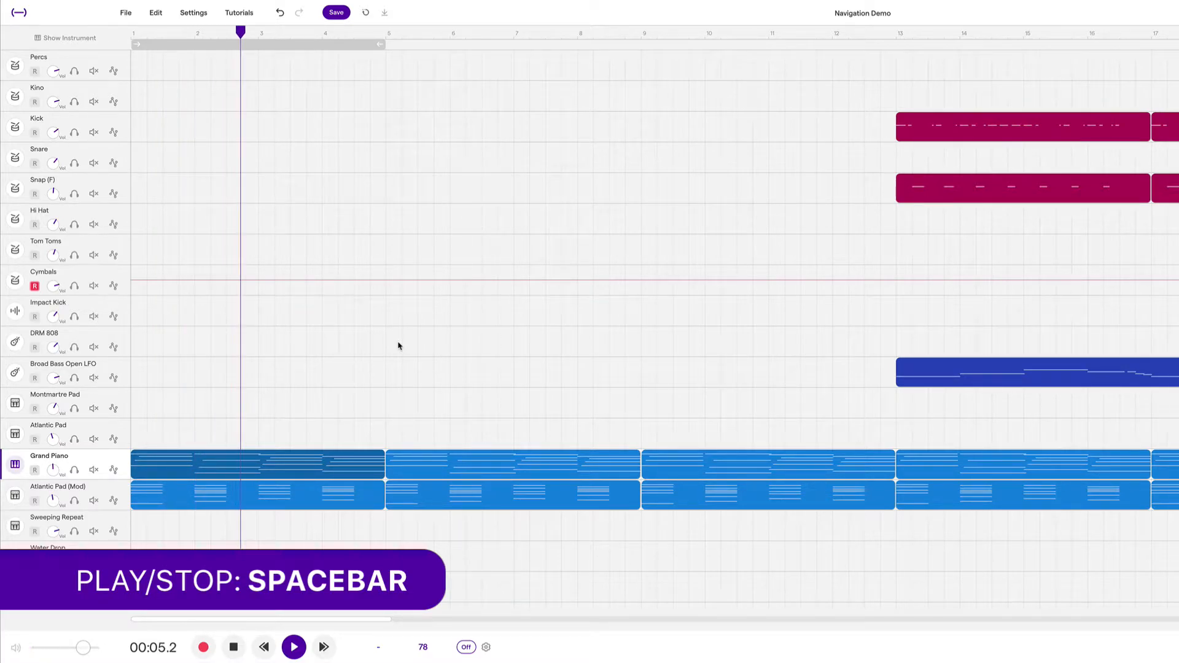
pyautogui.press('space')
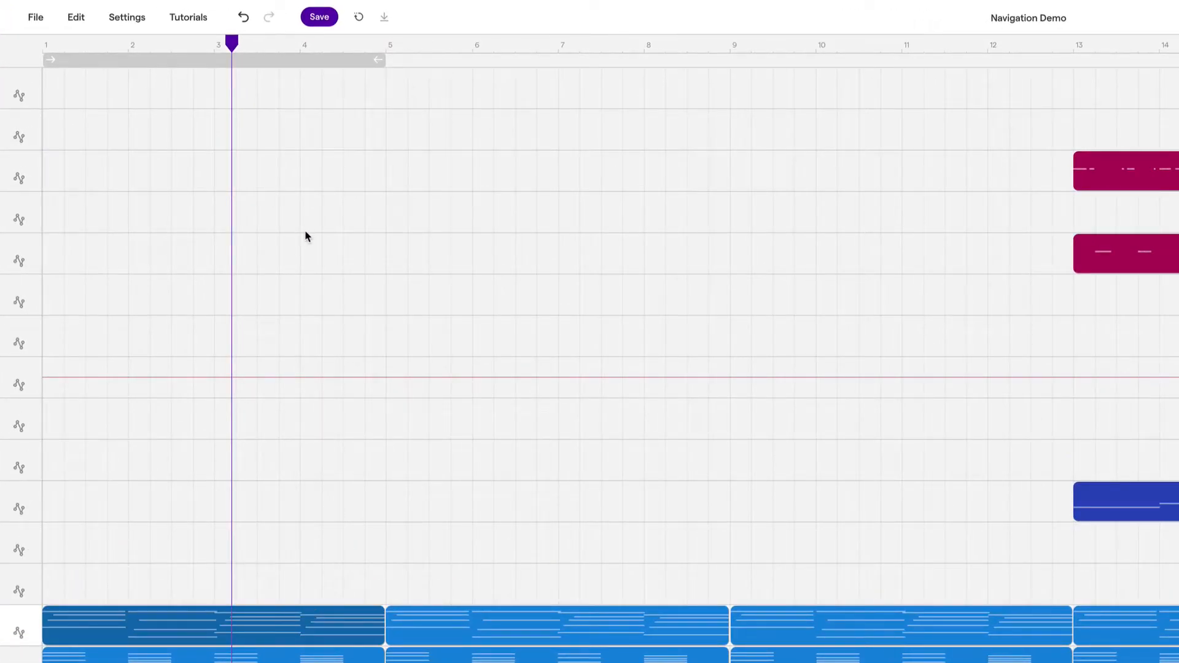
# Step: Select the Snare track and click the timeline ruler to reposition the playhead
pyautogui.click(537, 45)
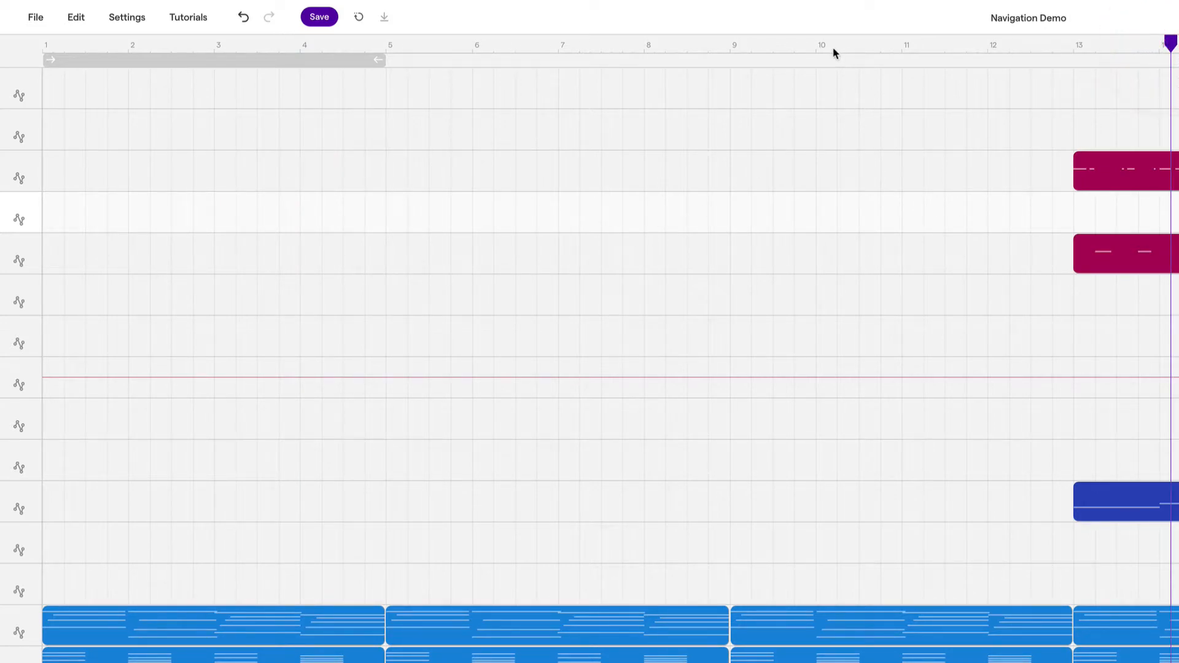
pyautogui.click(833, 44)
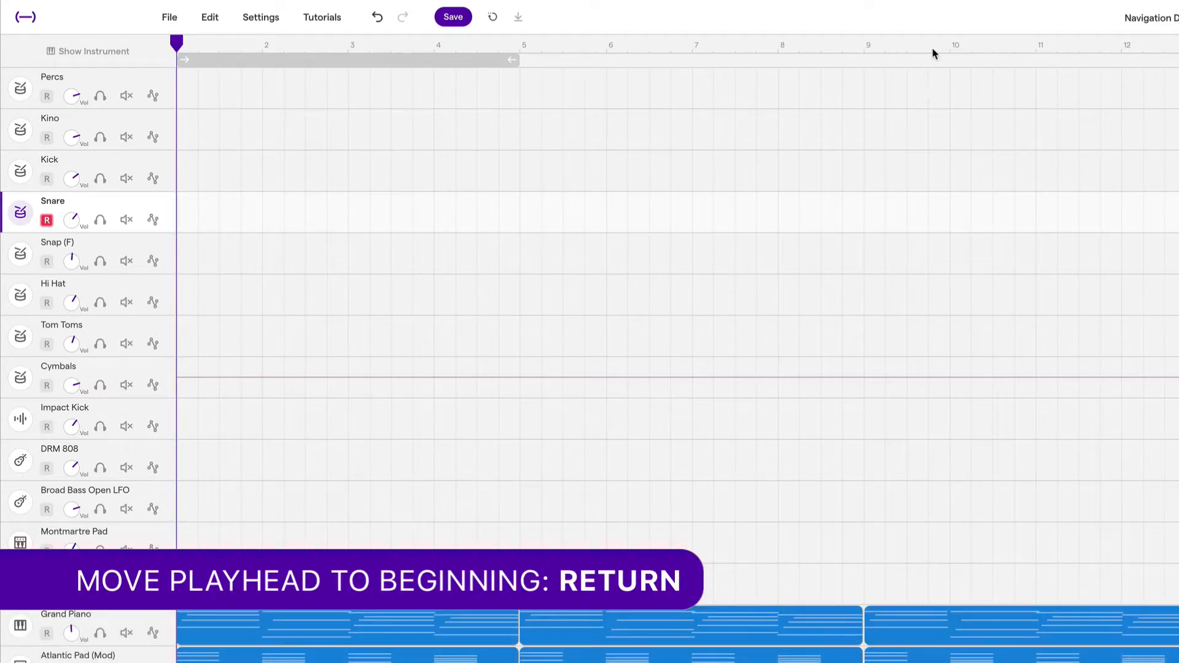
# Step: Press Return to jump the playhead back to the song's start
pyautogui.press('return')
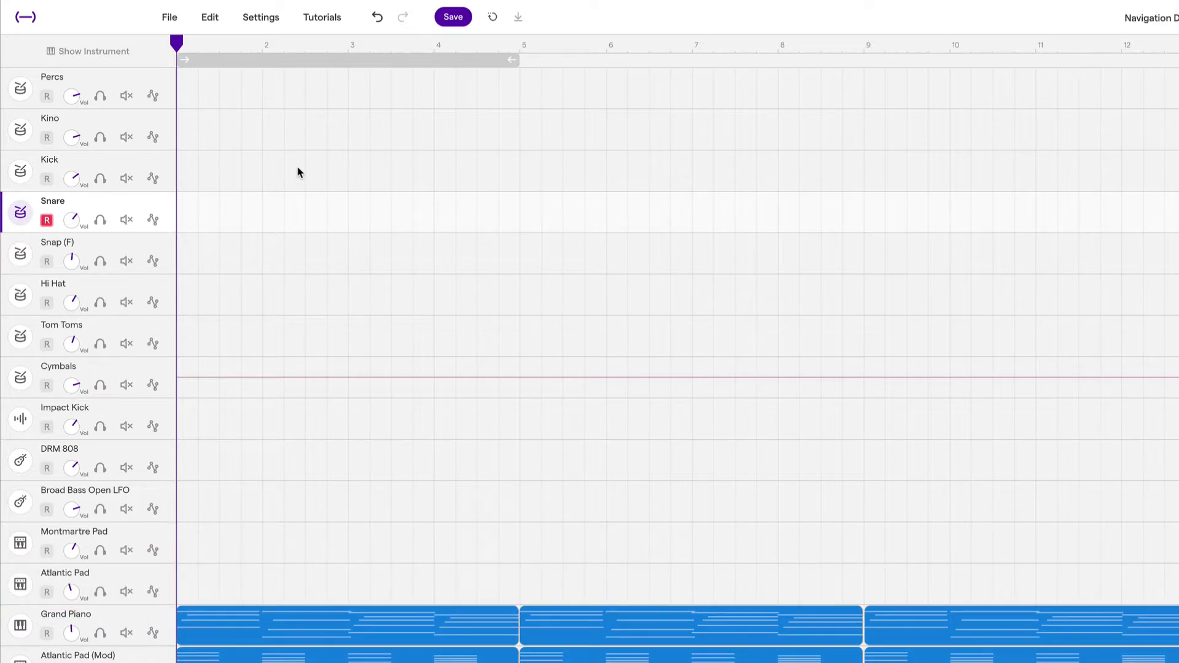
pyautogui.moveTo(264, 56)
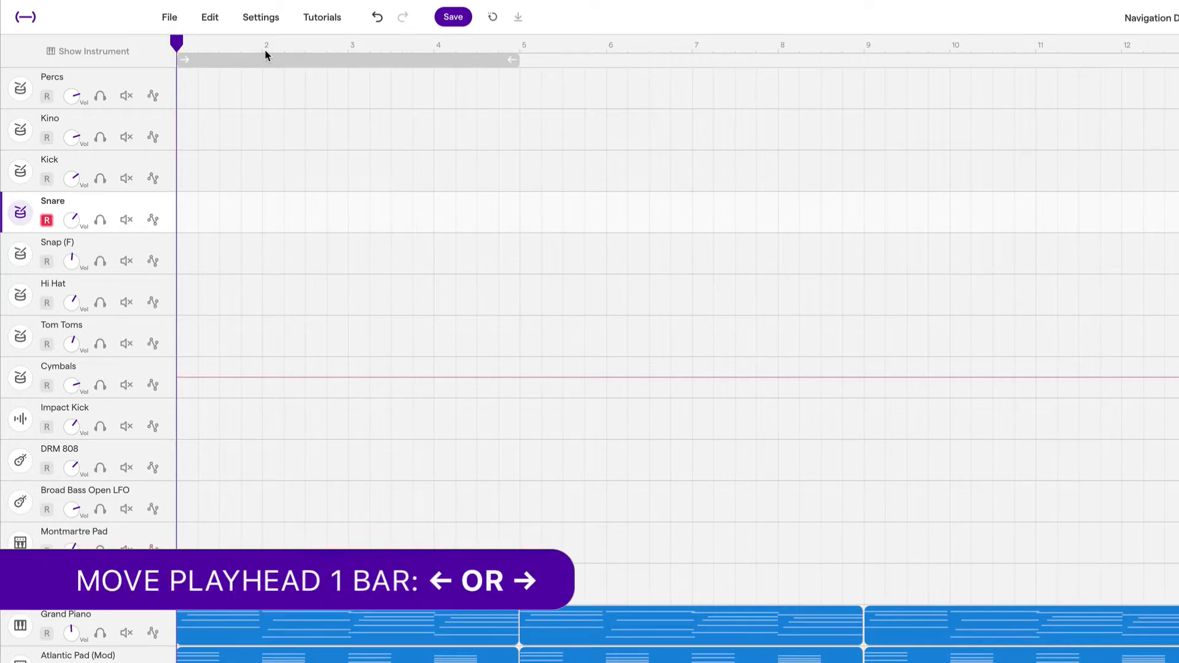
pyautogui.press('right')
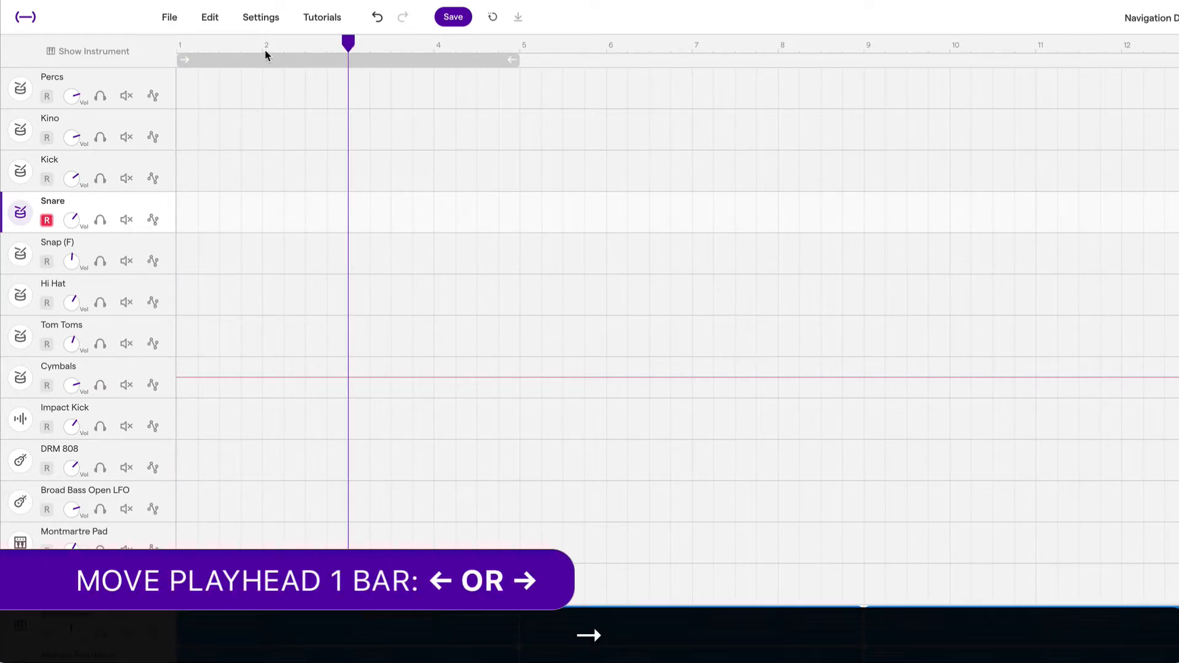
pyautogui.press('right')
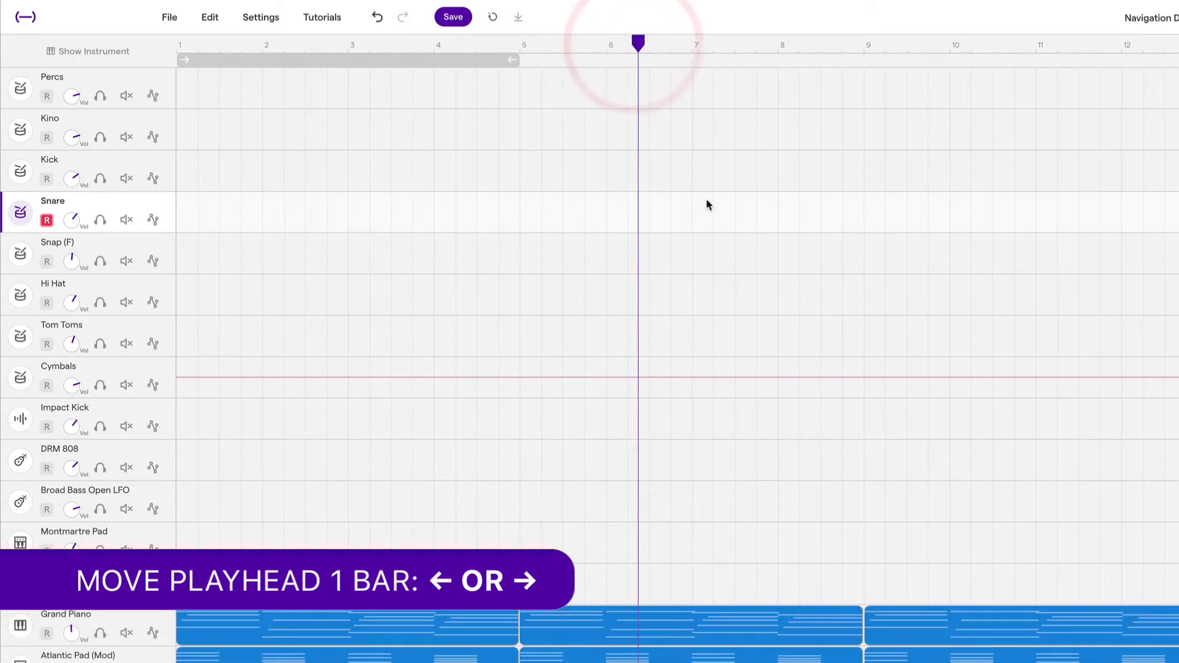
pyautogui.press('right')
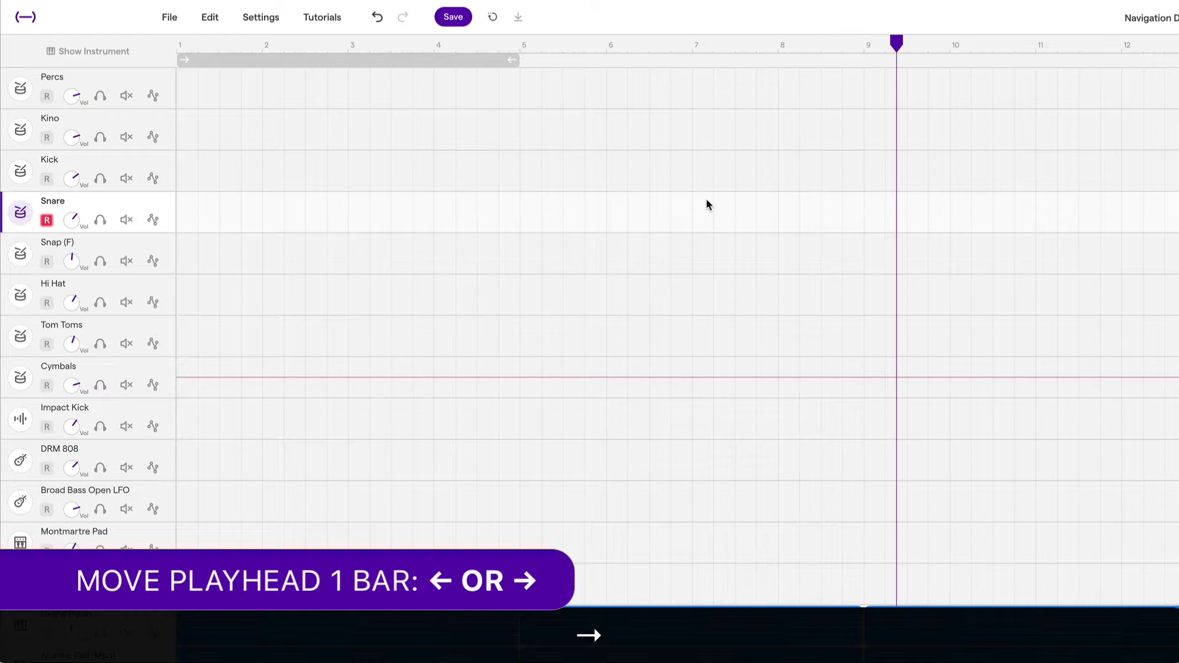
pyautogui.press('Left')
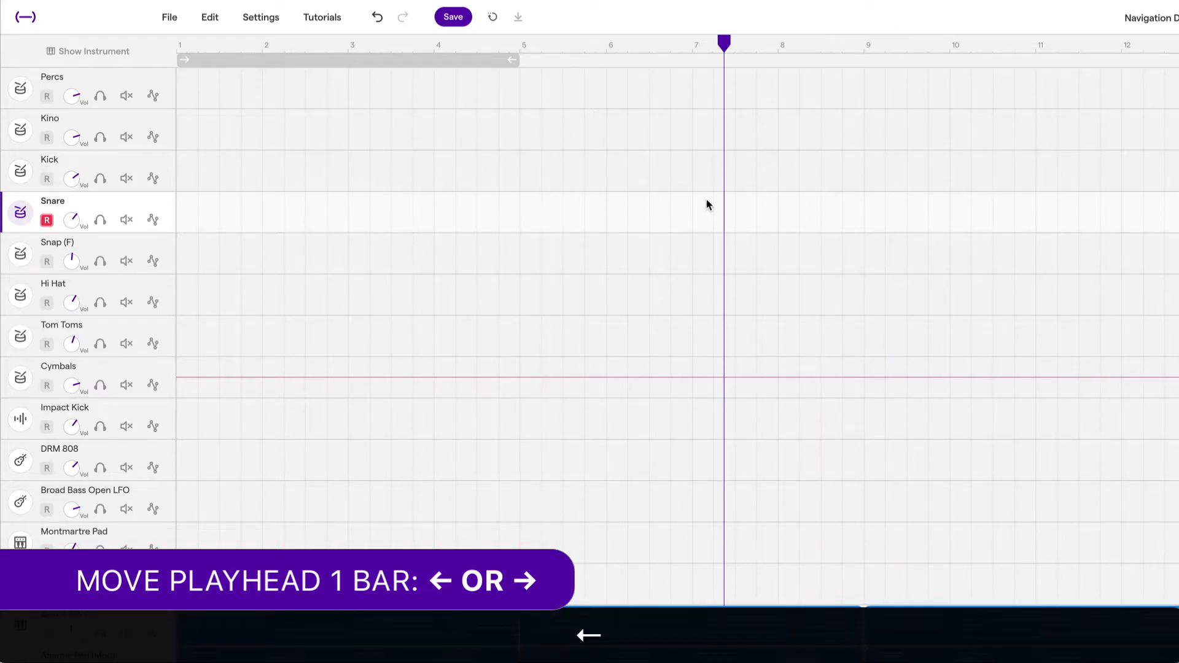
pyautogui.press('left')
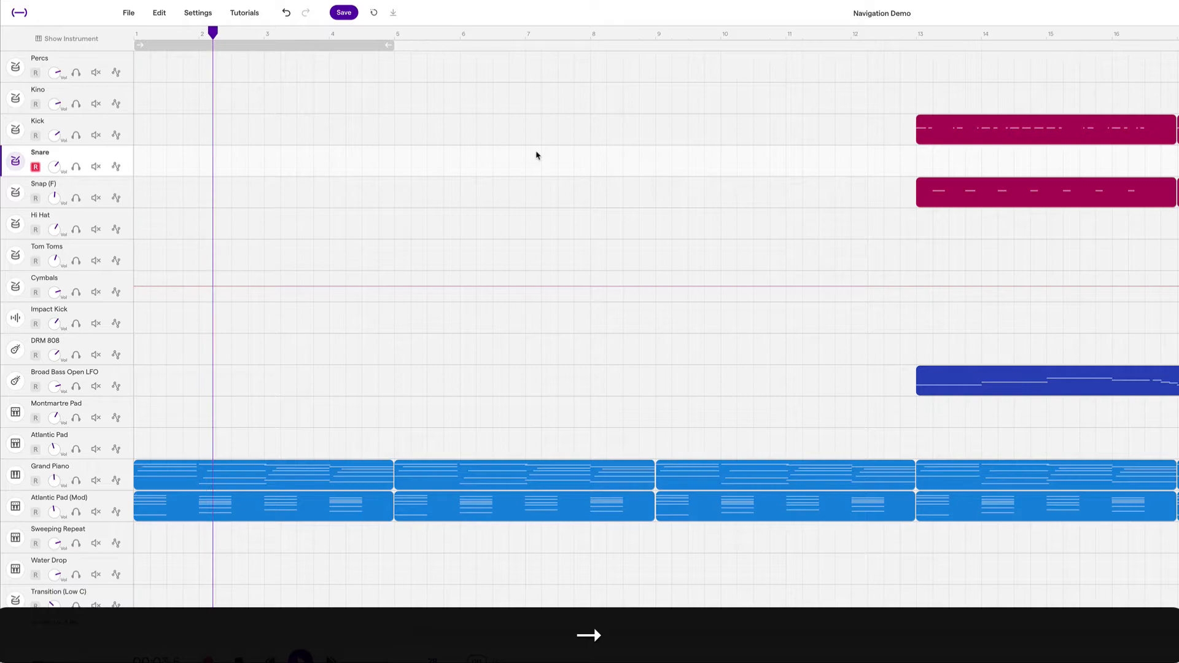
pyautogui.click(876, 33)
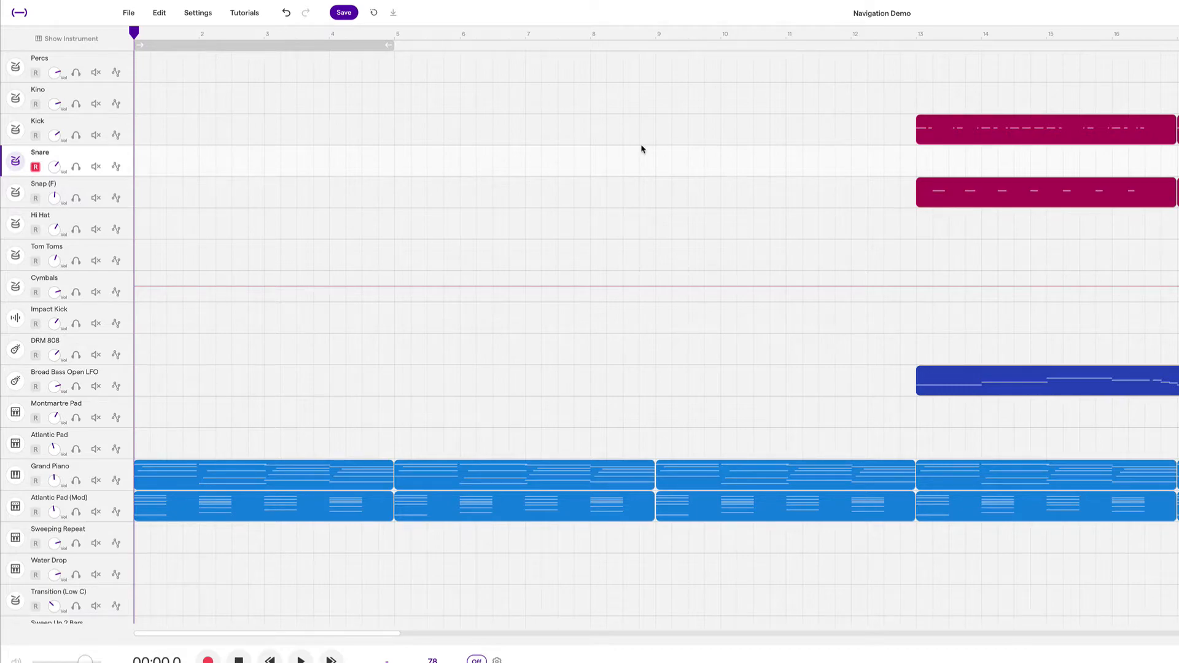
# Step: Scroll vertically through the tracks and nudge the view right, revealing lower tracks like VOX
pyautogui.scroll(-3)
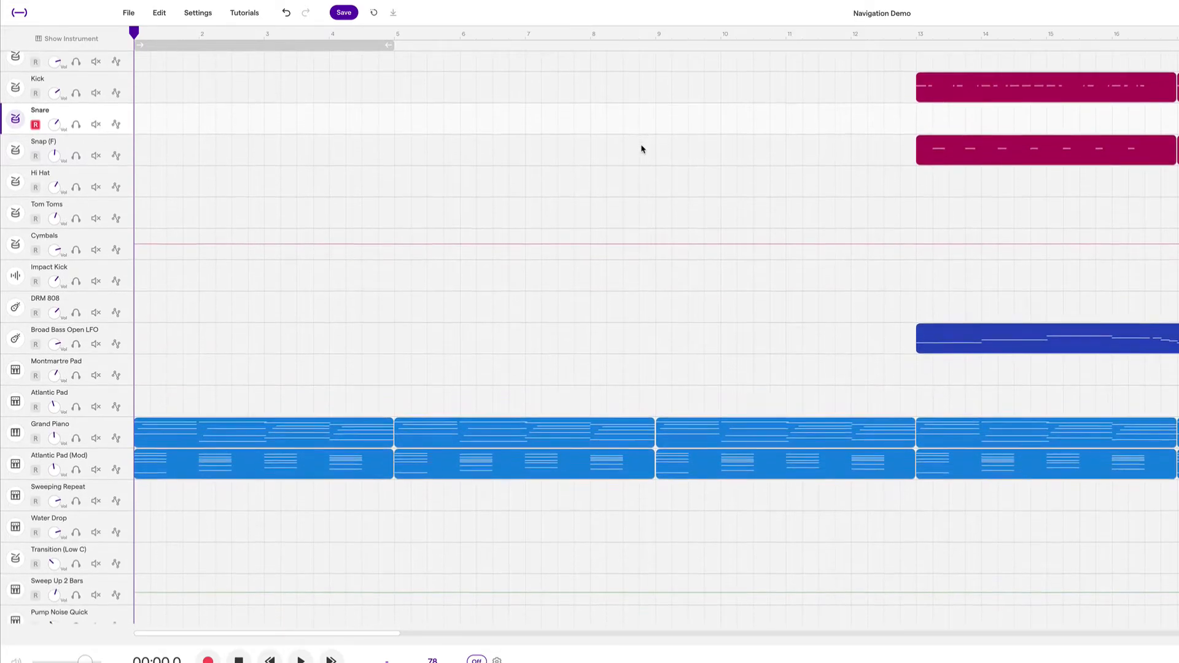
pyautogui.scroll(-3)
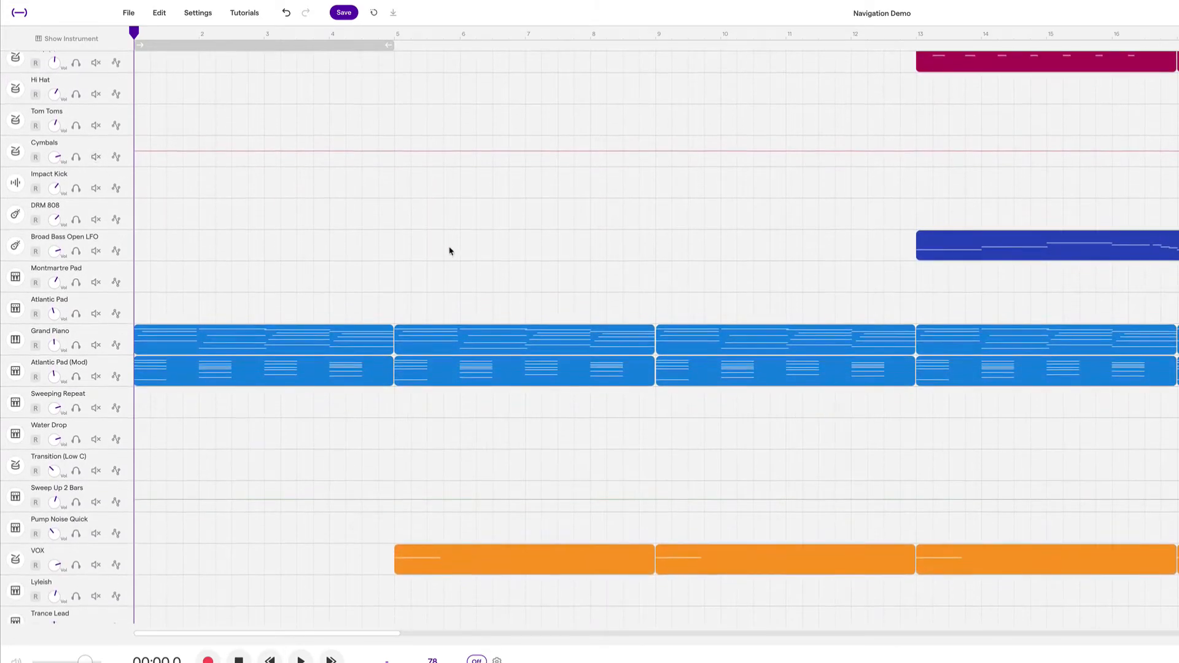
pyautogui.scroll(-3)
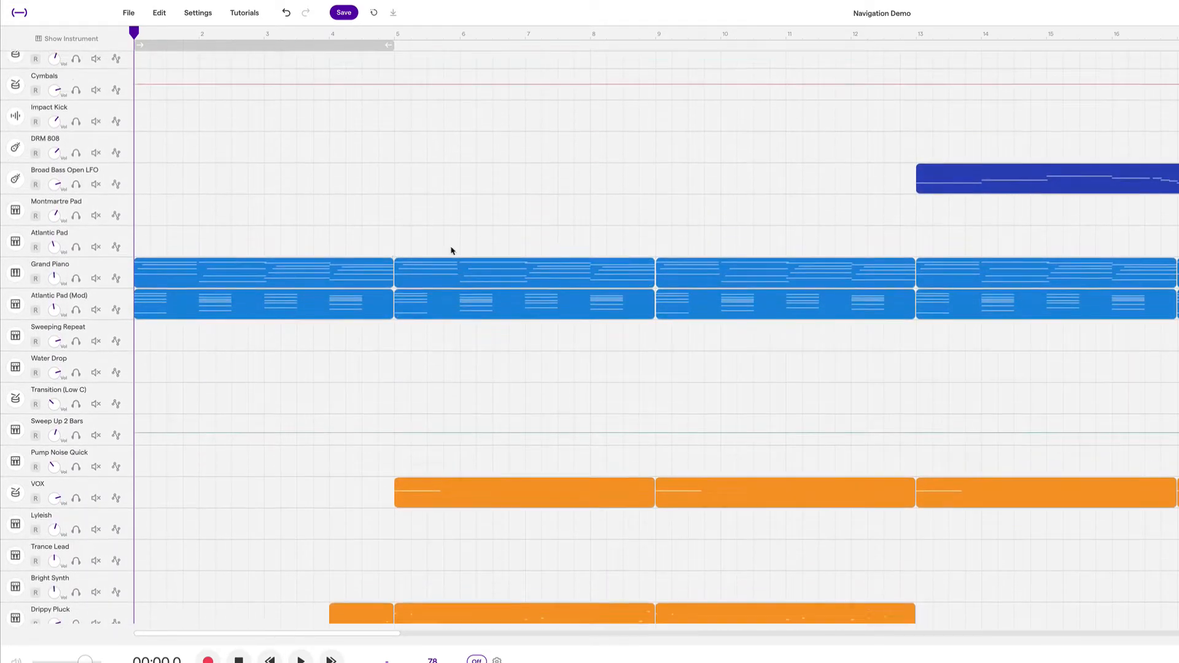
pyautogui.scroll(3)
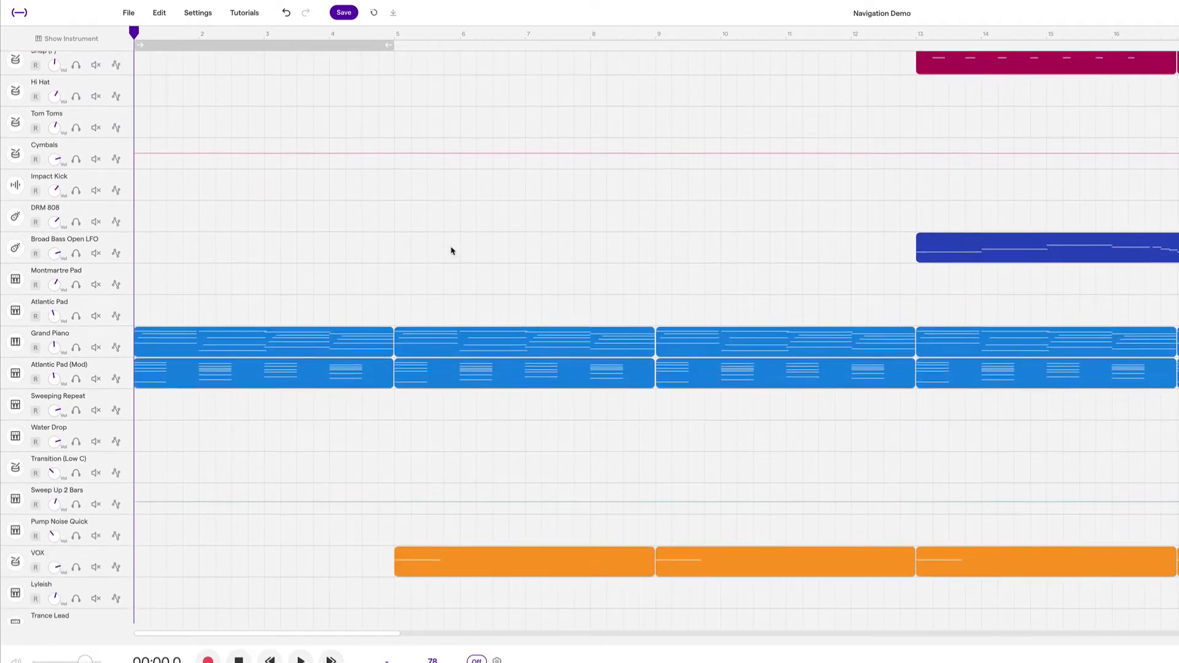
pyautogui.scroll(-3)
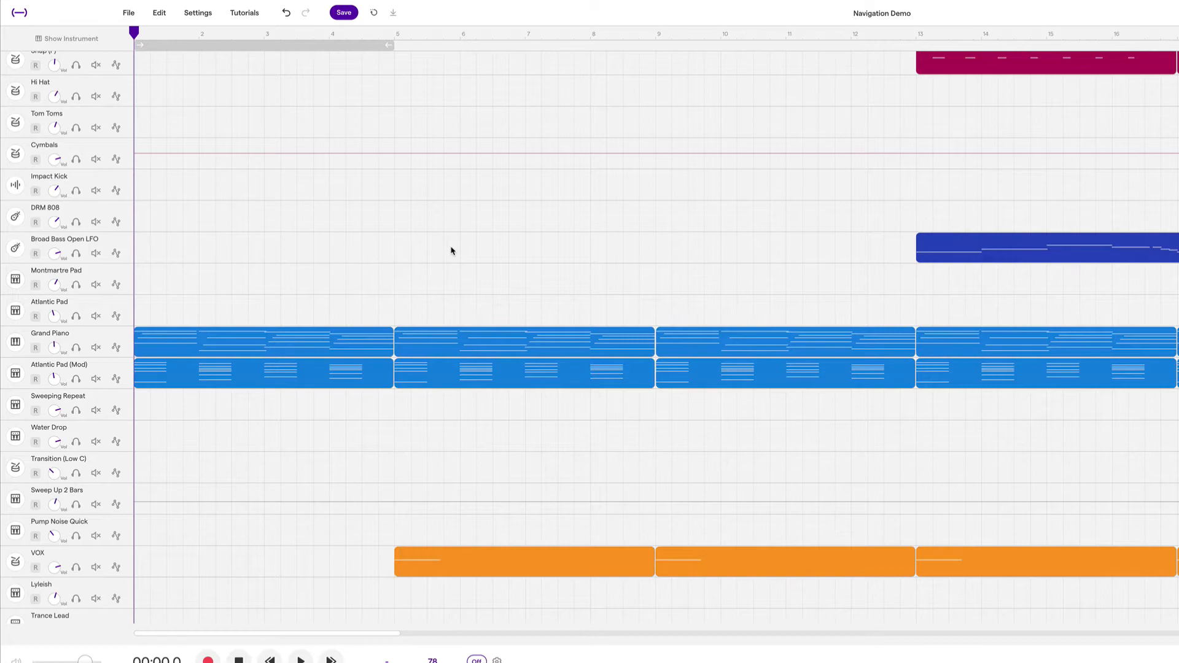
pyautogui.hscroll(3)
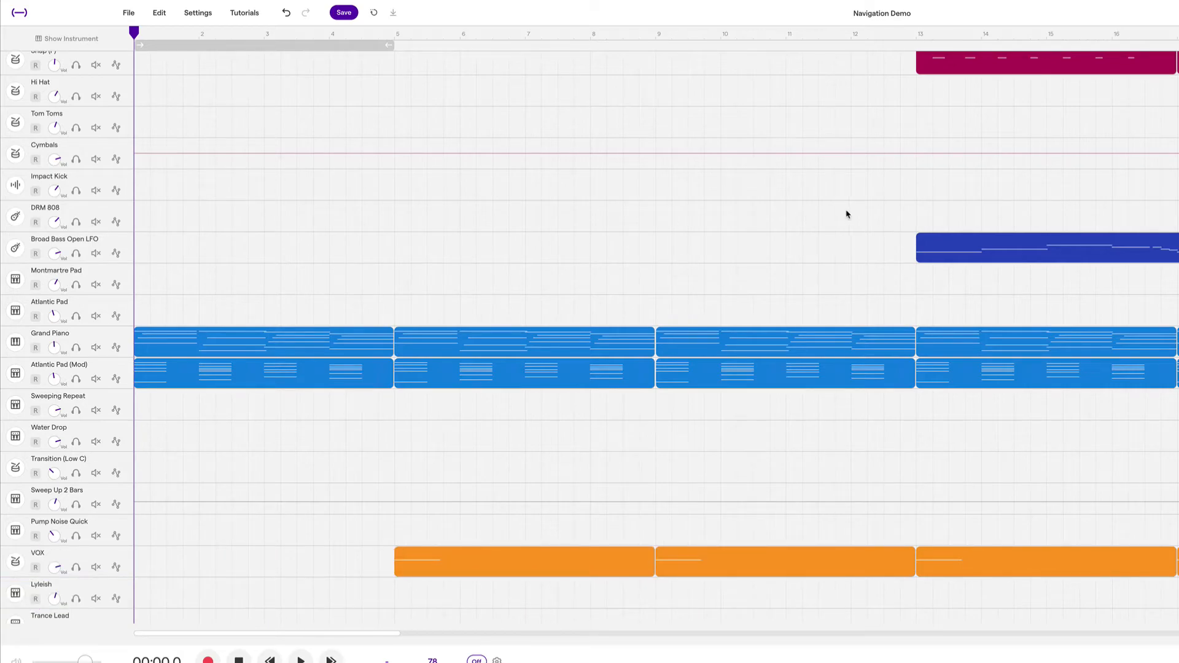
pyautogui.moveTo(661, 234)
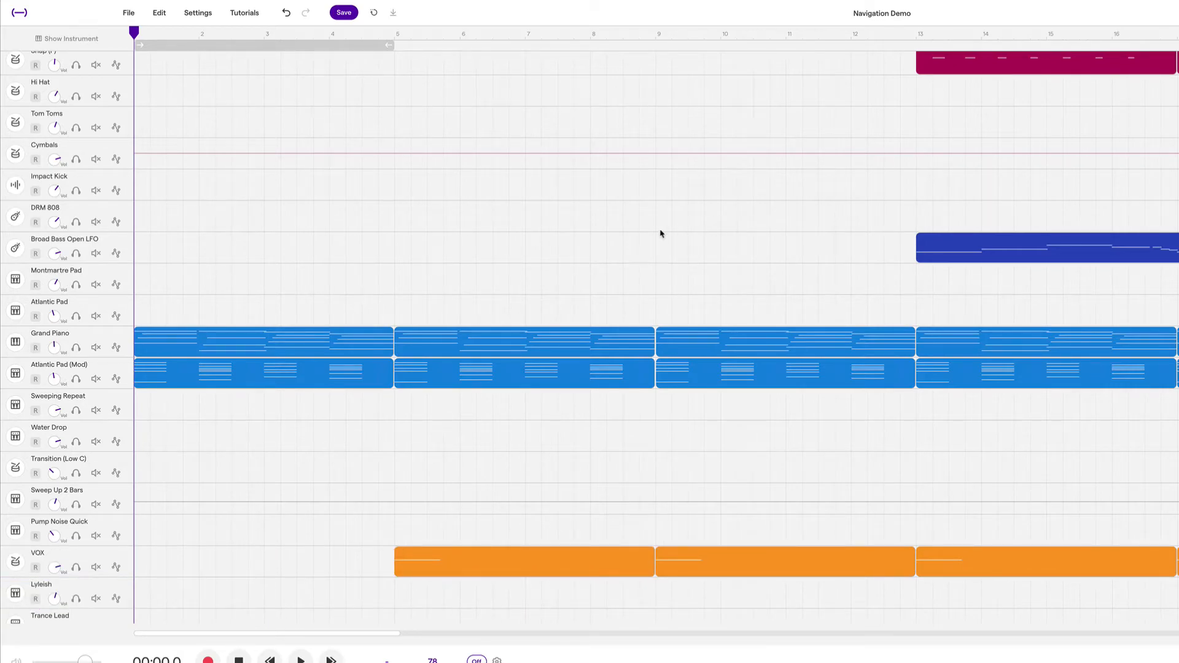
pyautogui.moveTo(475, 309)
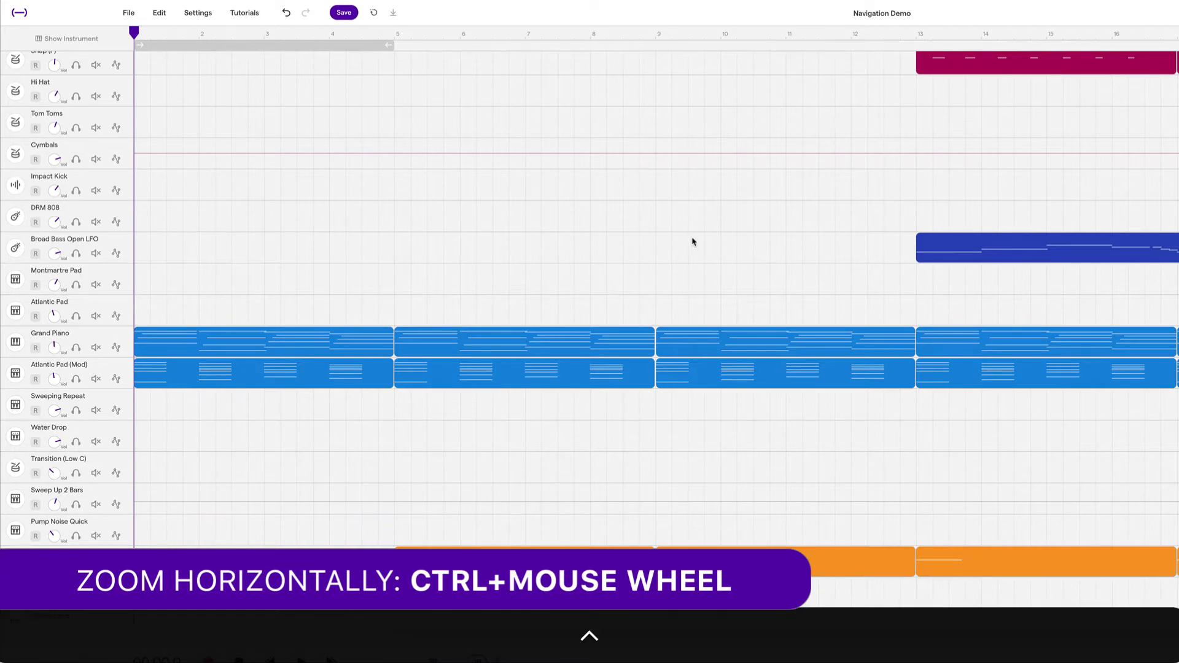
# Step: Ctrl-scroll to zoom the timeline out until roughly 50 bars are visible
pyautogui.scroll(-3)
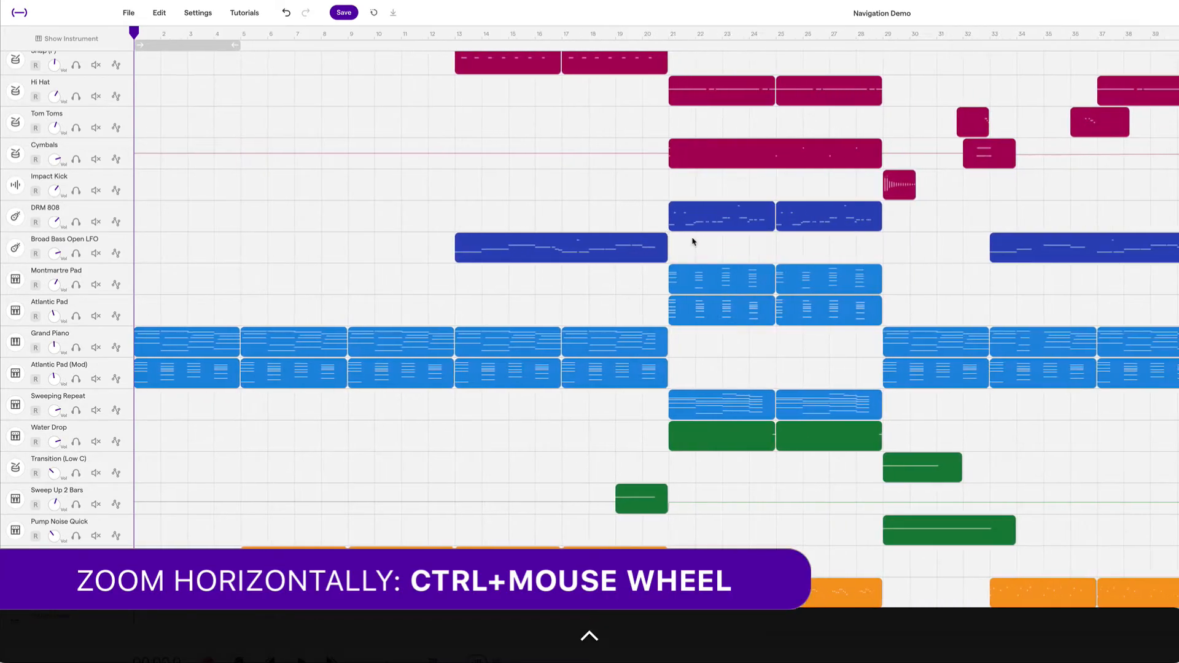
pyautogui.scroll(-3)
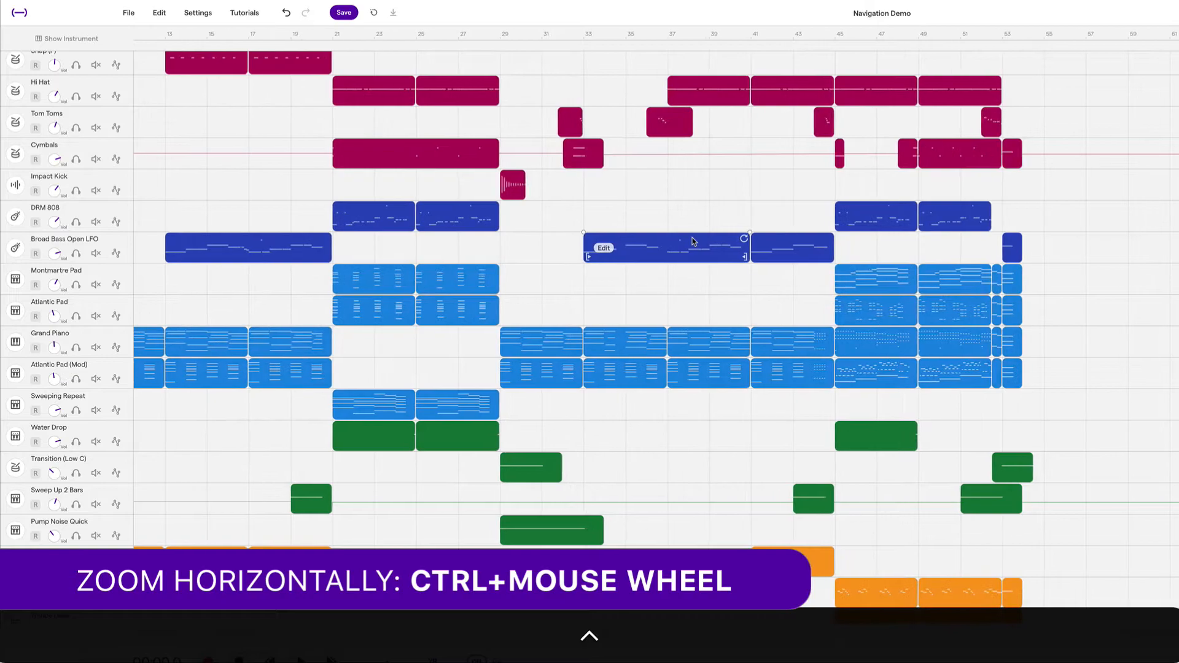
pyautogui.scroll(-3)
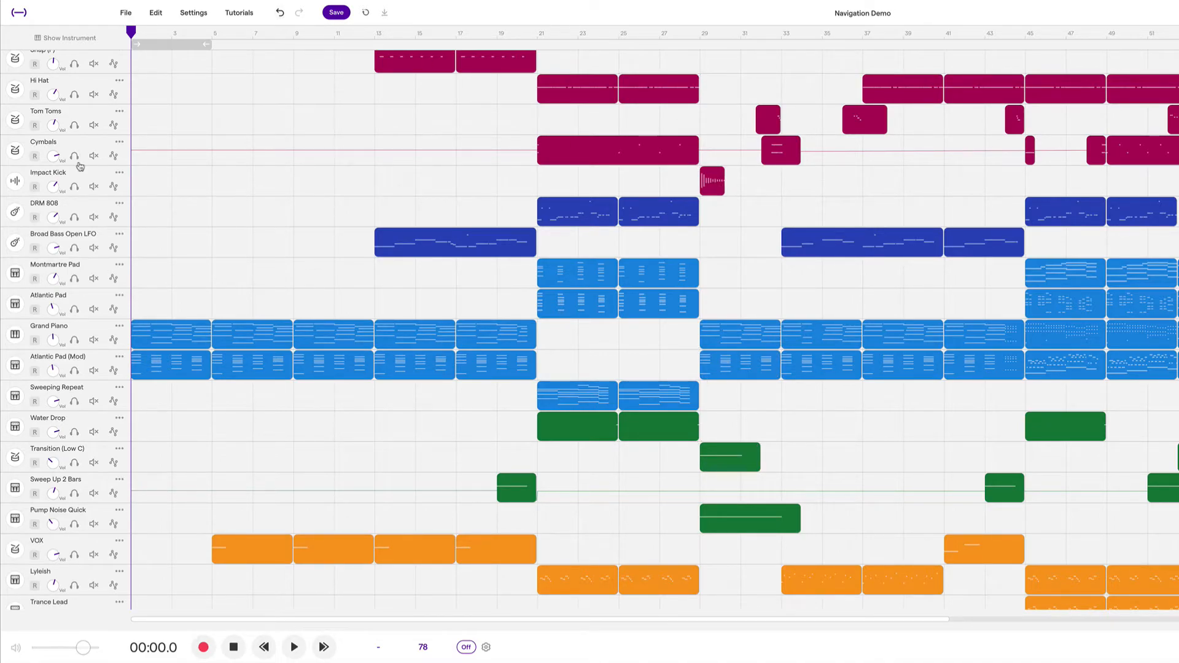
pyautogui.moveTo(352, 294)
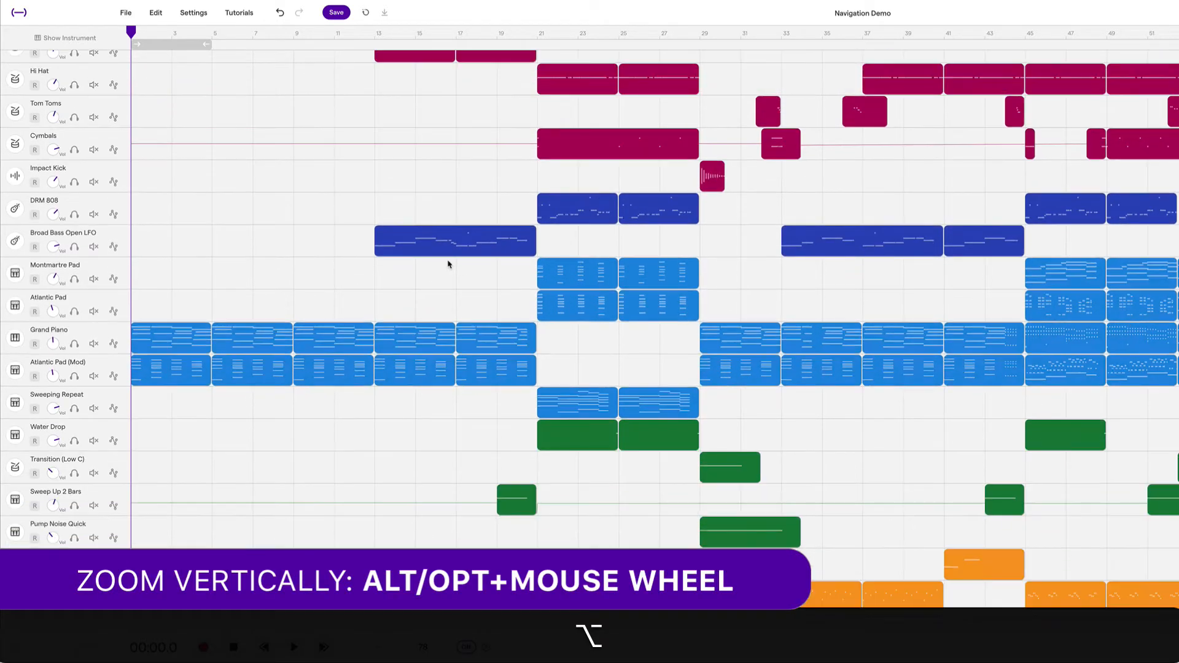
# Step: Shrink track heights so Percs through String Section fit, then play from around bar 21
pyautogui.scroll(-3)
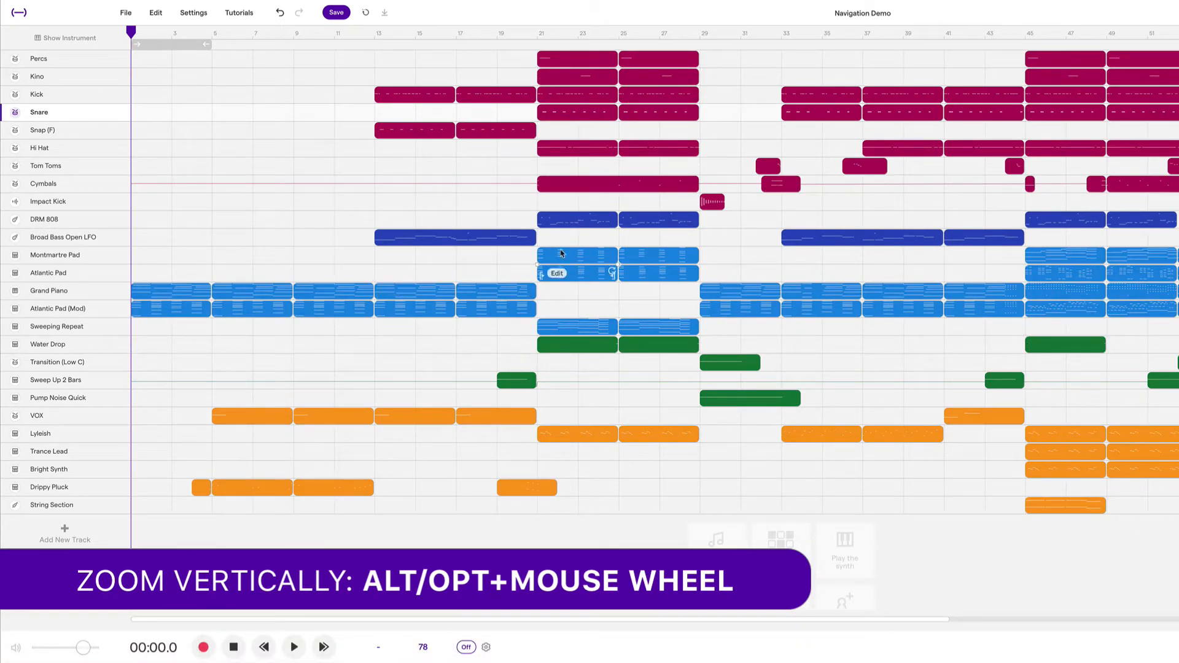
pyautogui.click(294, 646)
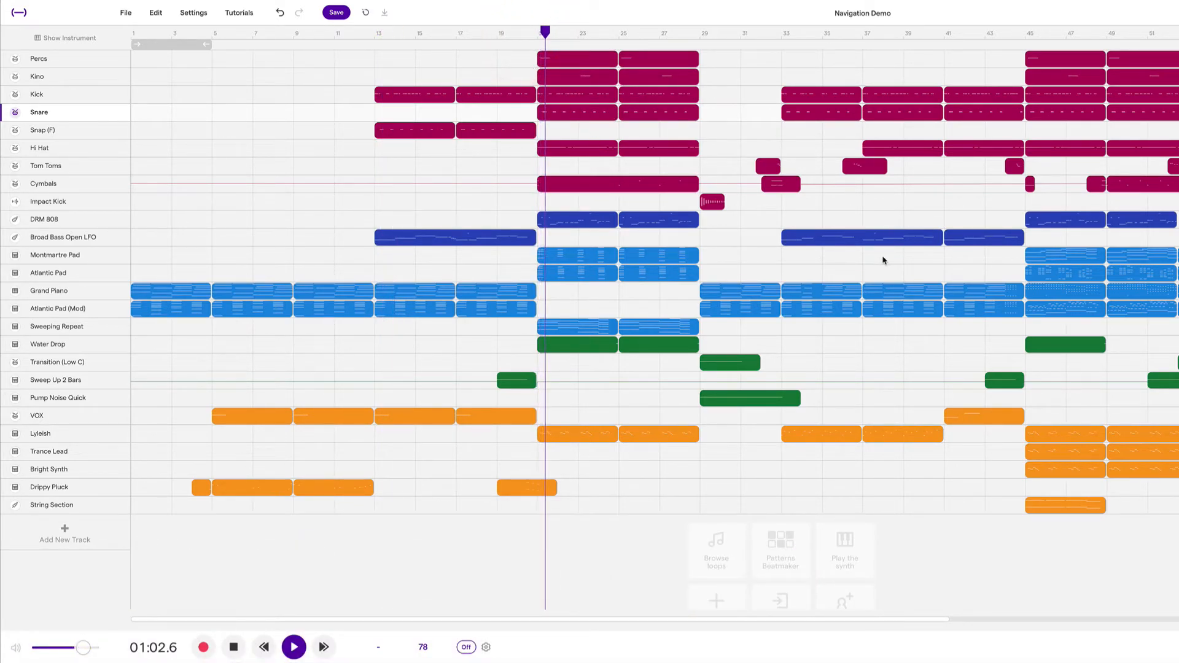
# Step: Stop playback and rewind the playhead to around bar 6
pyautogui.click(292, 646)
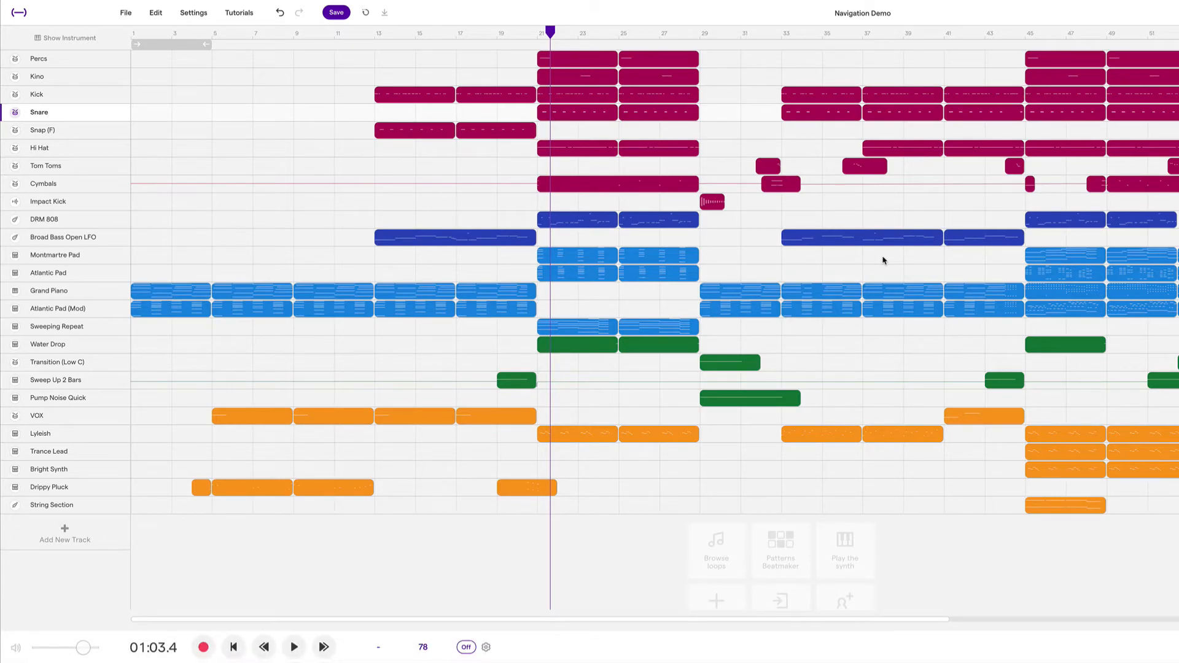
pyautogui.click(617, 184)
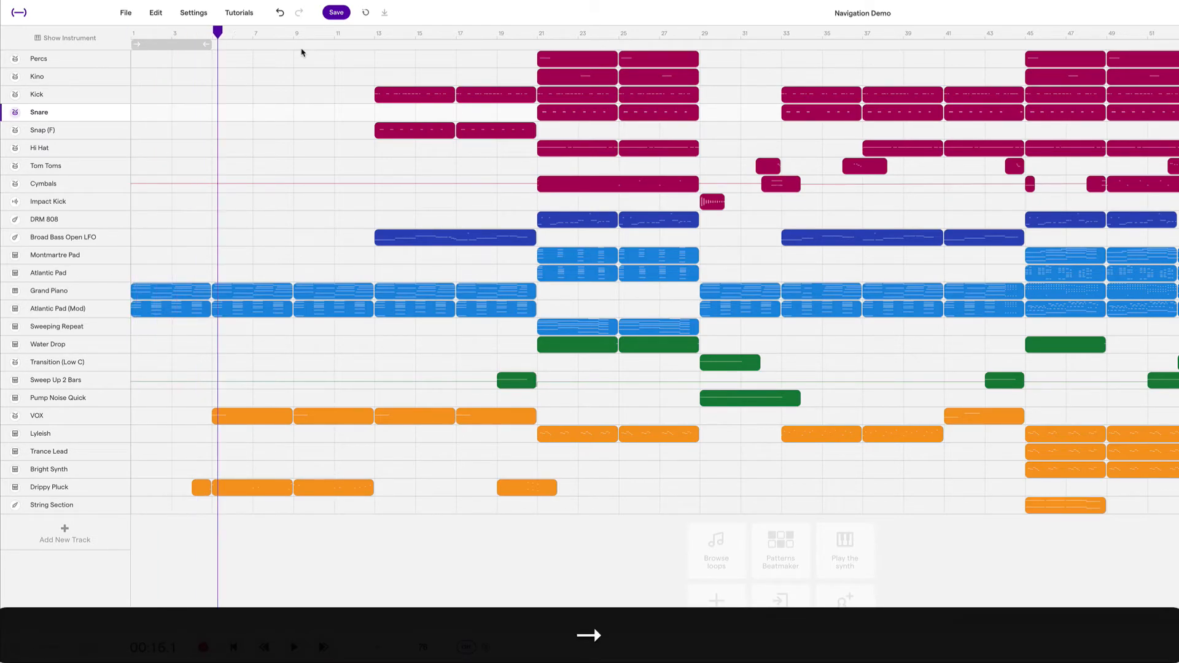
# Step: Skip forward, play, rewind a few bars, and pause with the playhead near bar 7
pyautogui.click(294, 647)
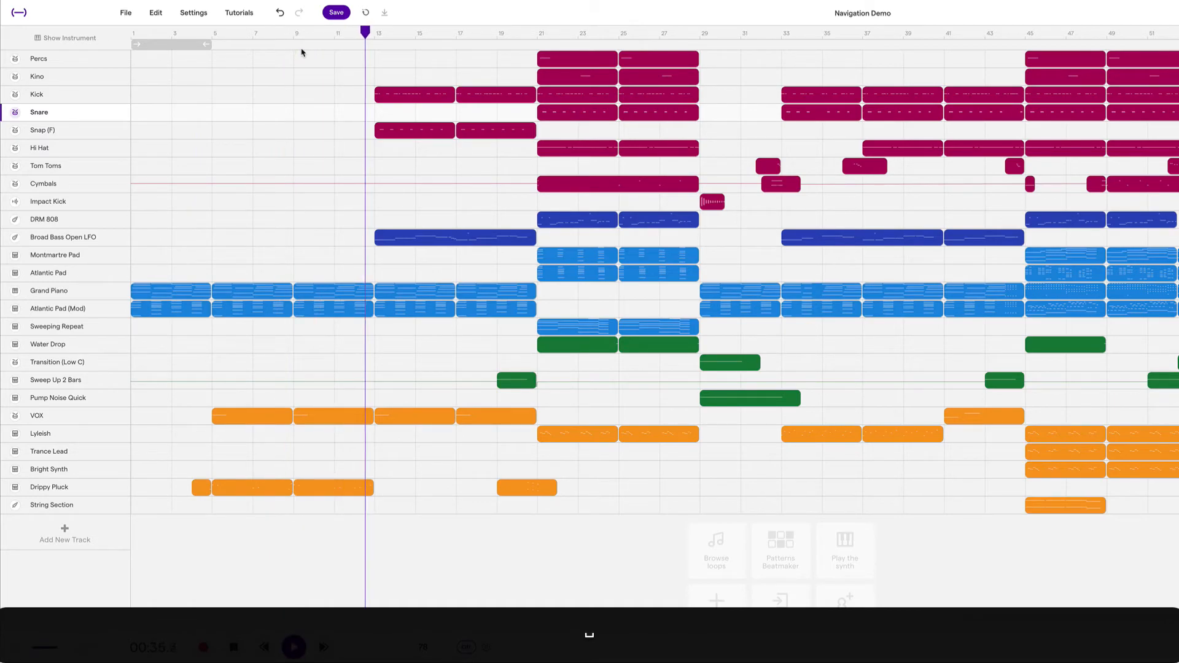
pyautogui.click(293, 647)
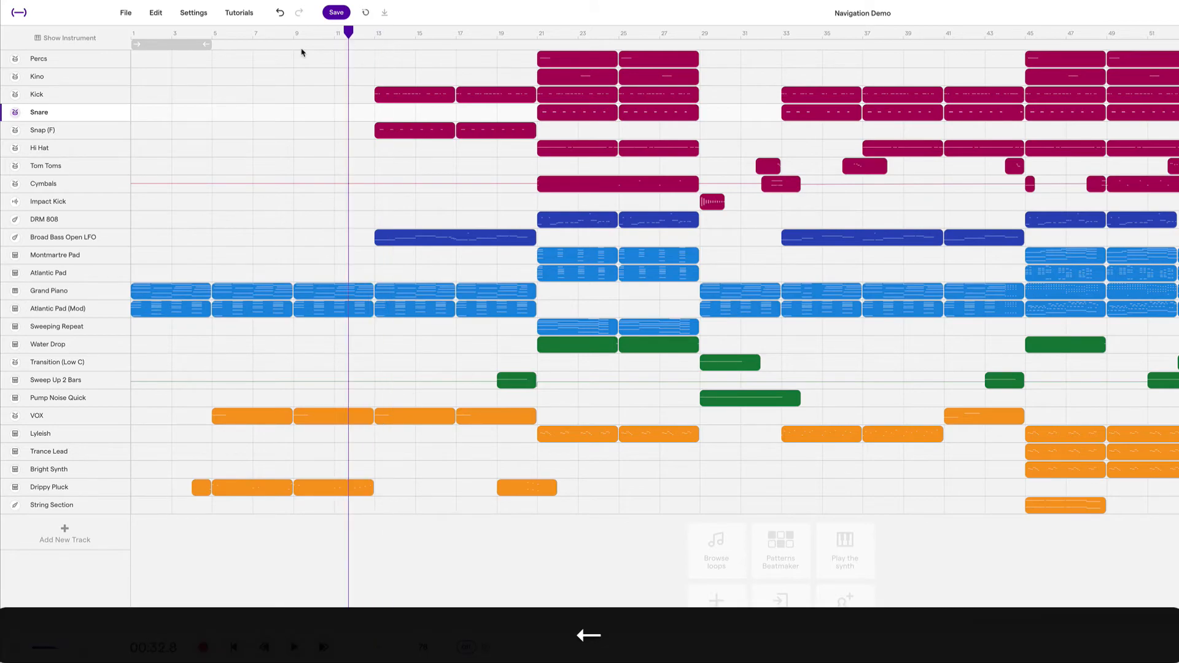
pyautogui.click(294, 647)
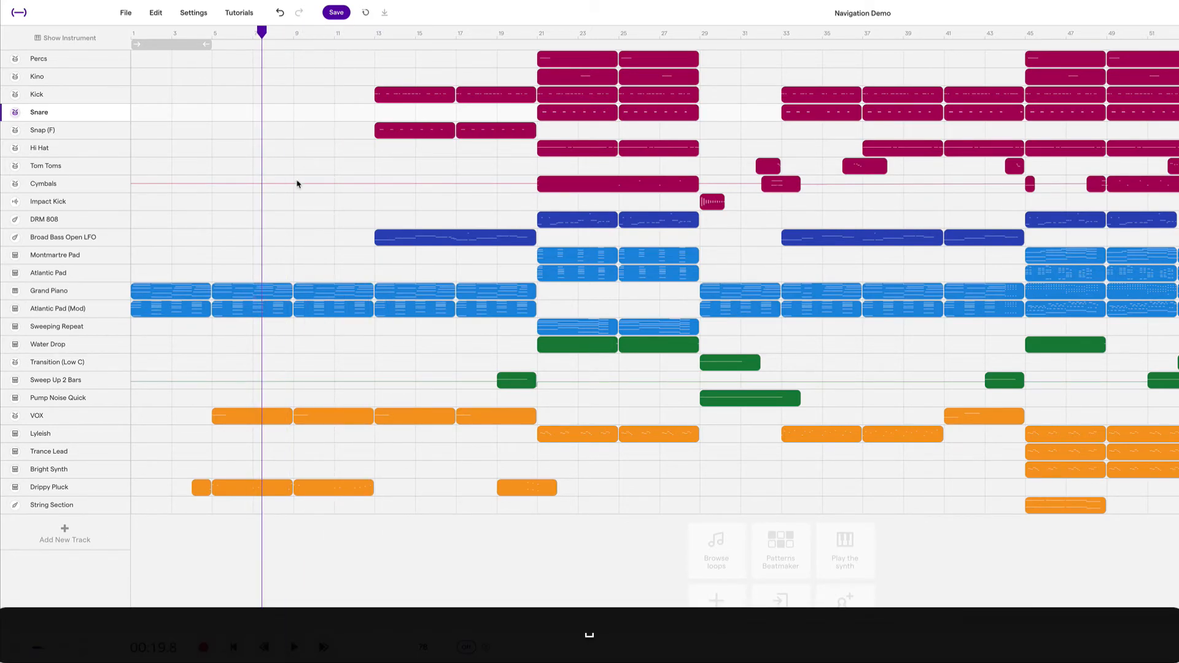
pyautogui.click(170, 291)
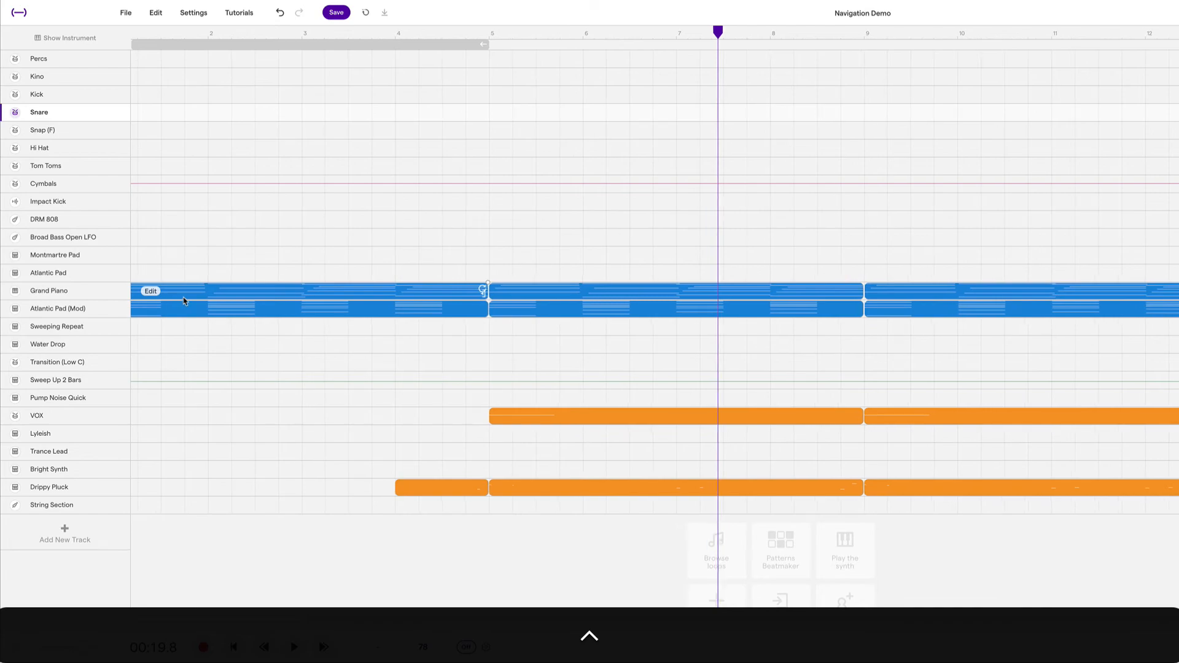
# Step: Zoom bars 2–12 to full width and enlarge tracks to show Cymbals through VOX
pyautogui.click(590, 636)
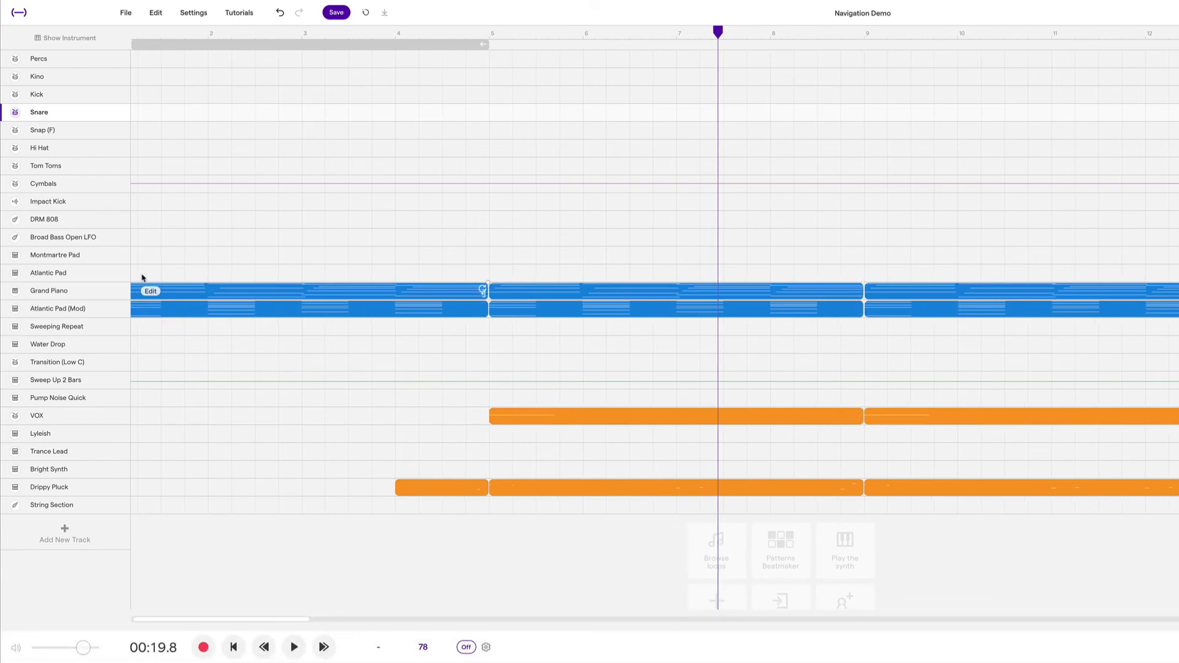
pyautogui.scroll(-3)
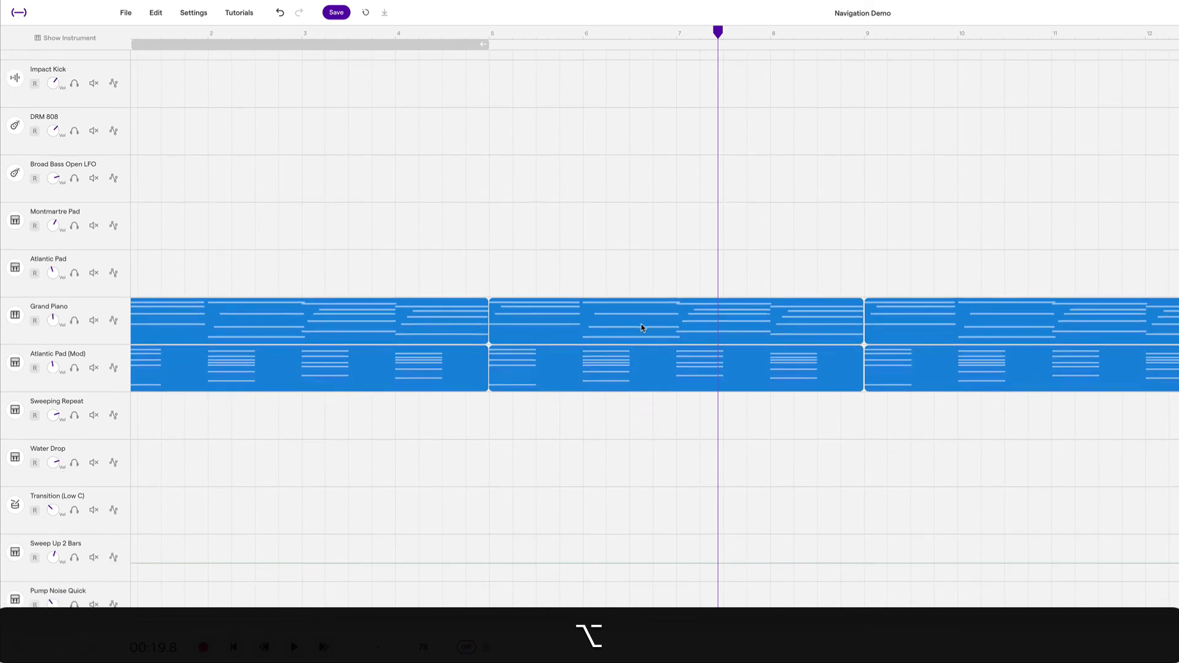
pyautogui.scroll(-3)
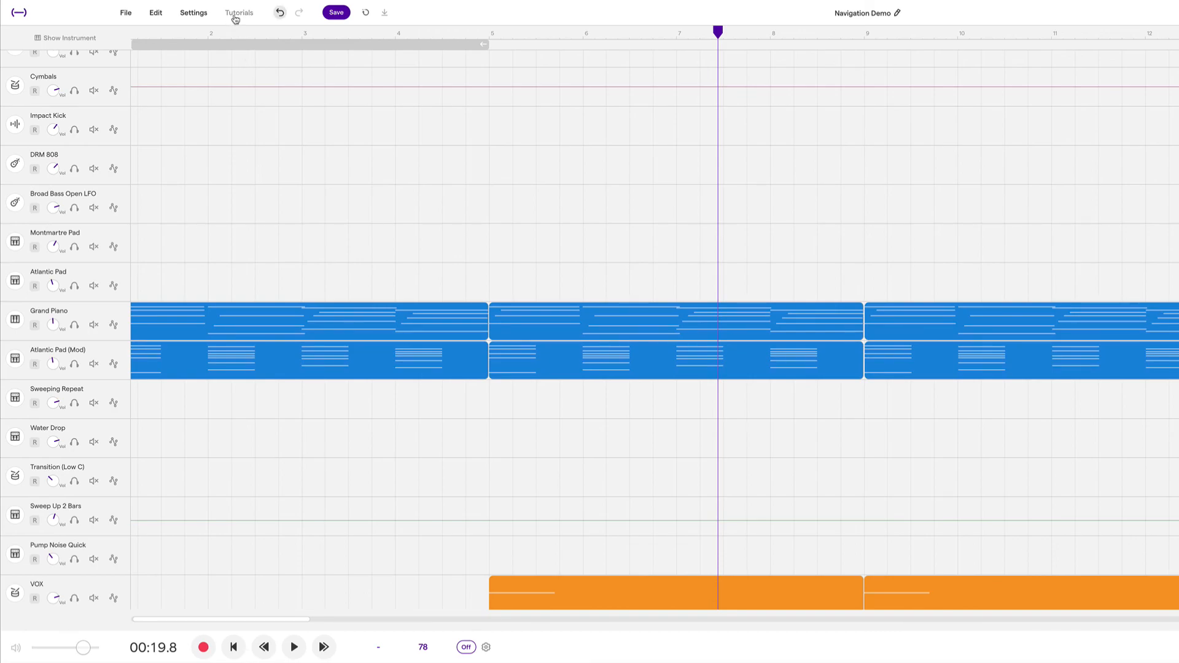
# Step: Open the Keyboard shortcuts article from Tutorials and scroll through its general commands
pyautogui.click(239, 12)
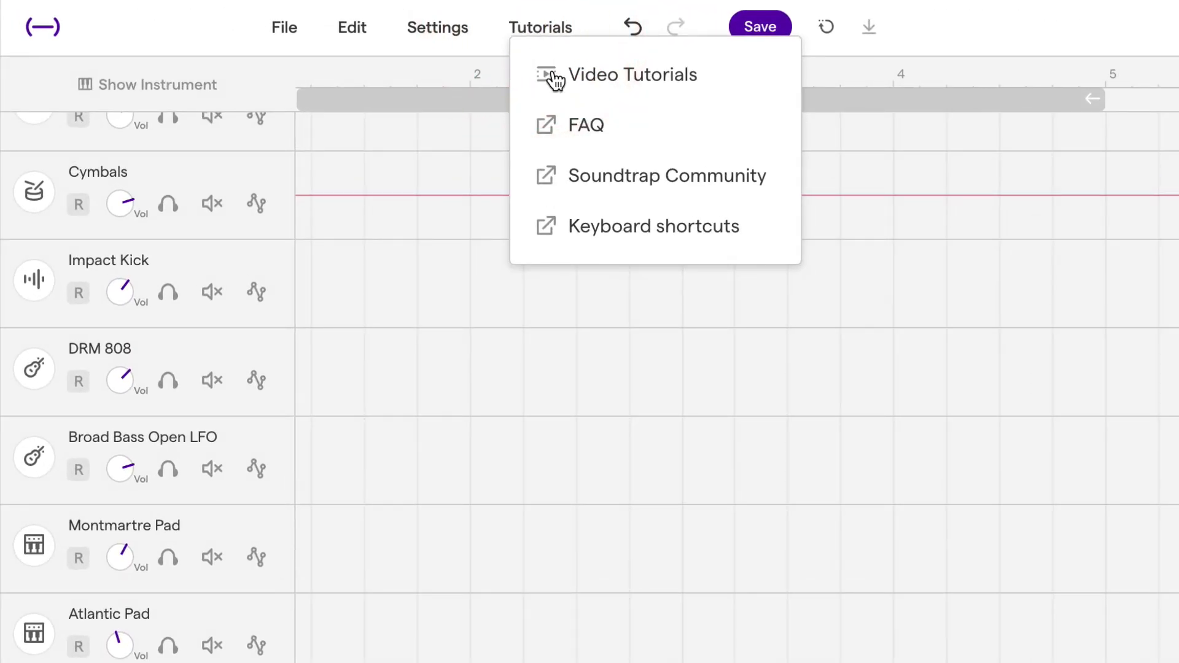
pyautogui.click(655, 225)
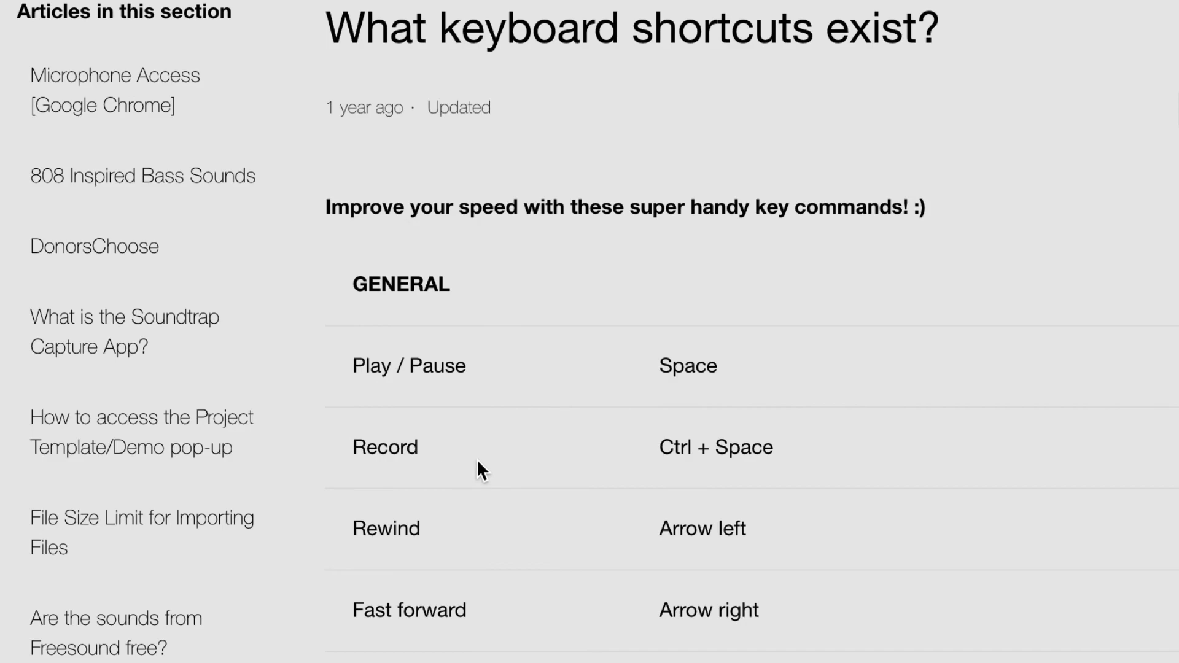
pyautogui.scroll(-3)
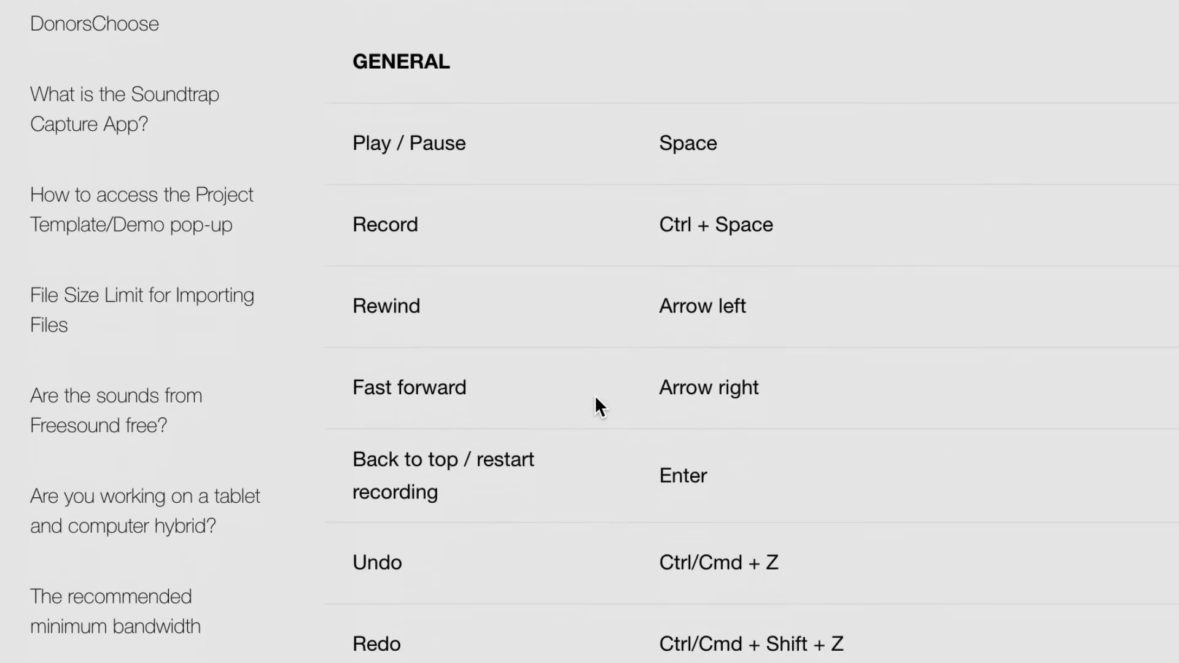
pyautogui.scroll(-3)
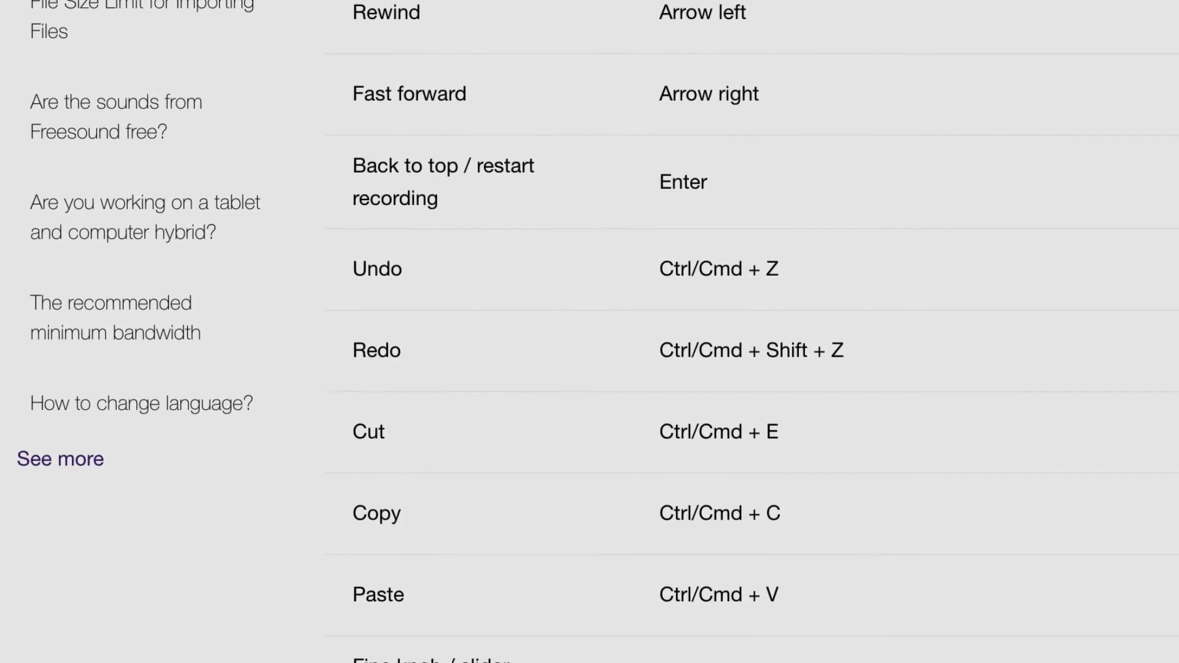